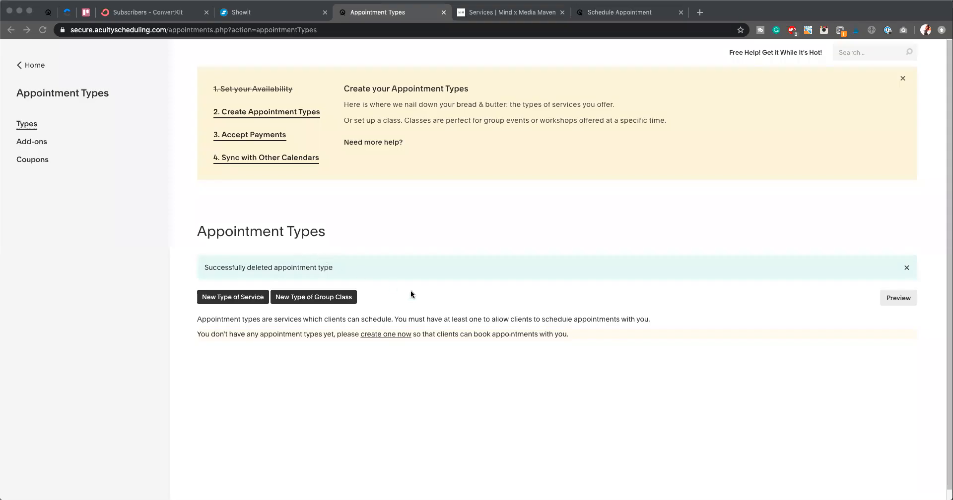
mouse_move(356, 393)
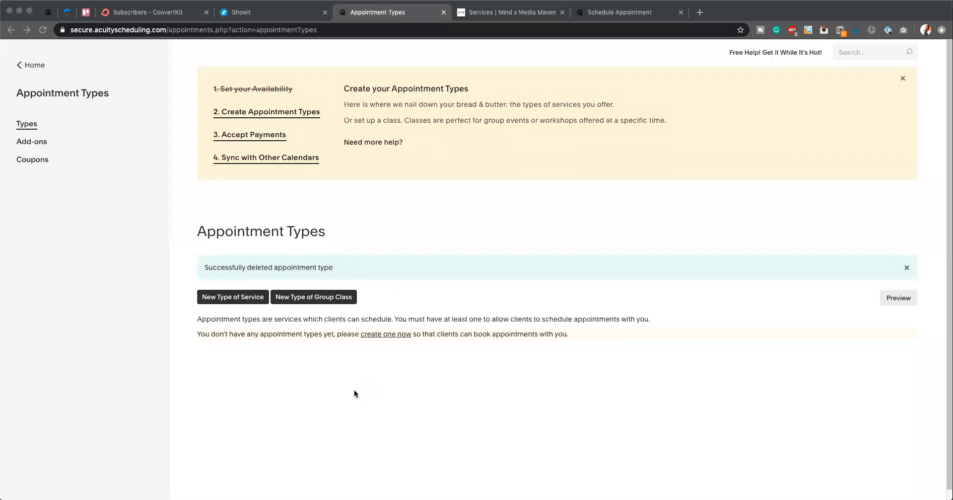
mouse_move(567, 372)
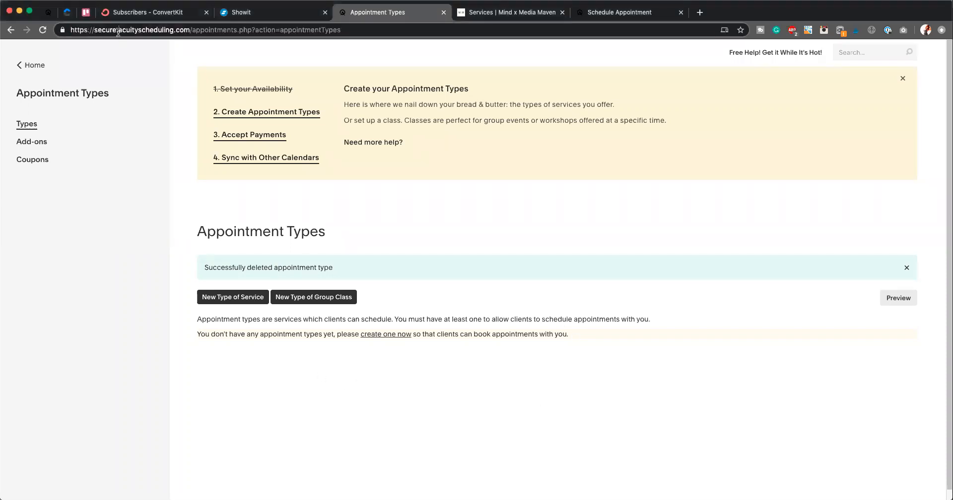
Navigate to the Appointment Types settings list.
double_click(144, 30)
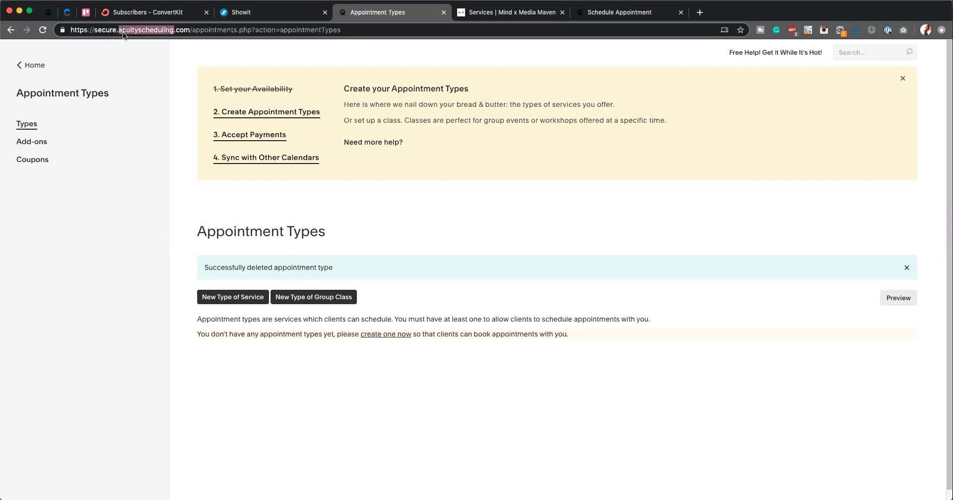
left_click(327, 30)
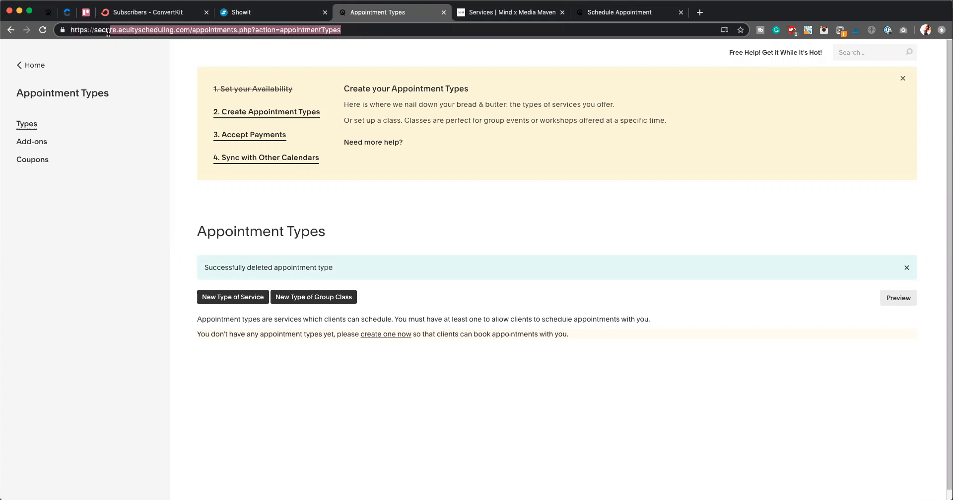
left_click(204, 31)
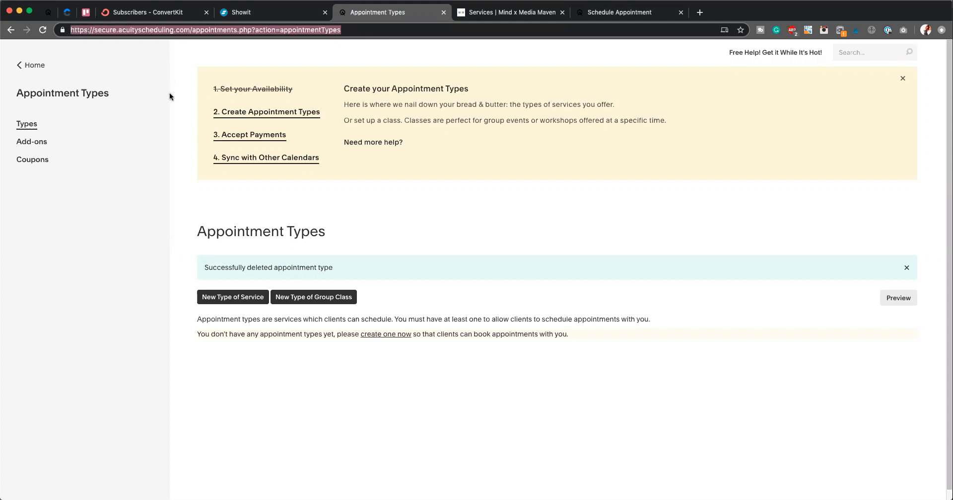
mouse_move(161, 102)
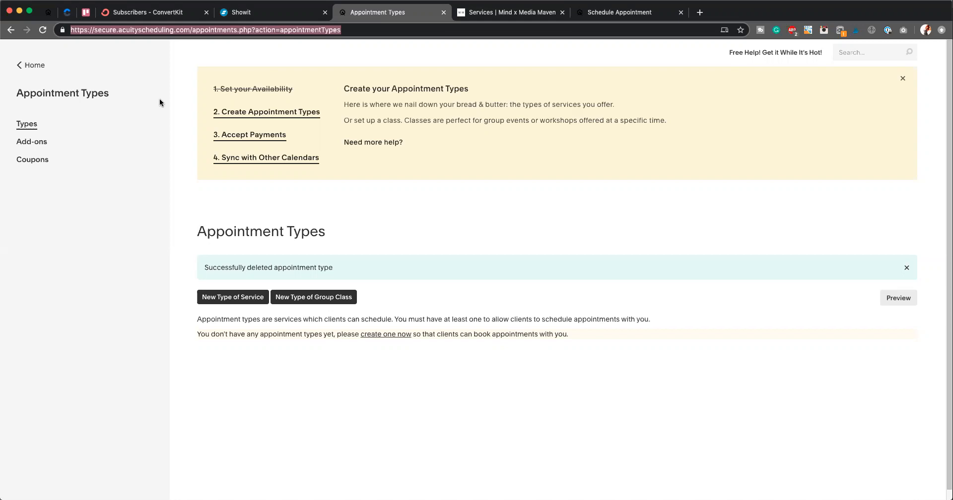
mouse_move(114, 87)
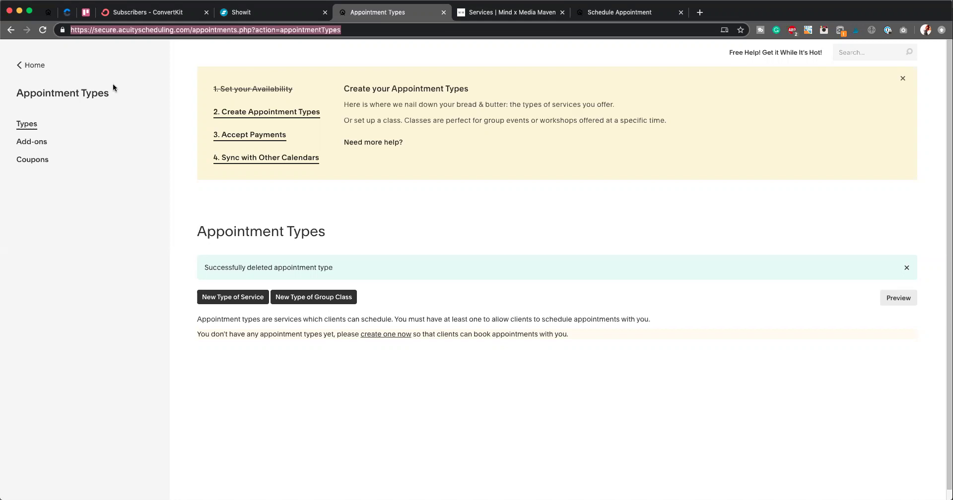
mouse_move(237, 243)
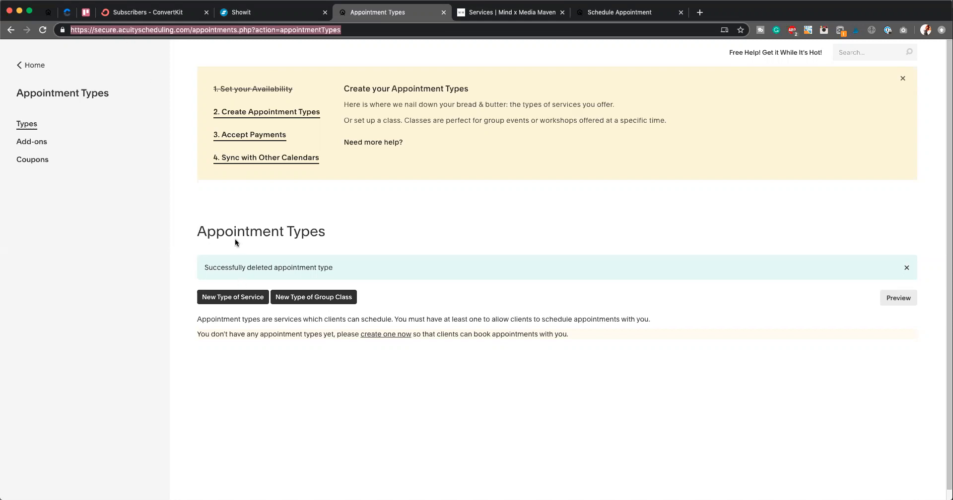
mouse_move(173, 284)
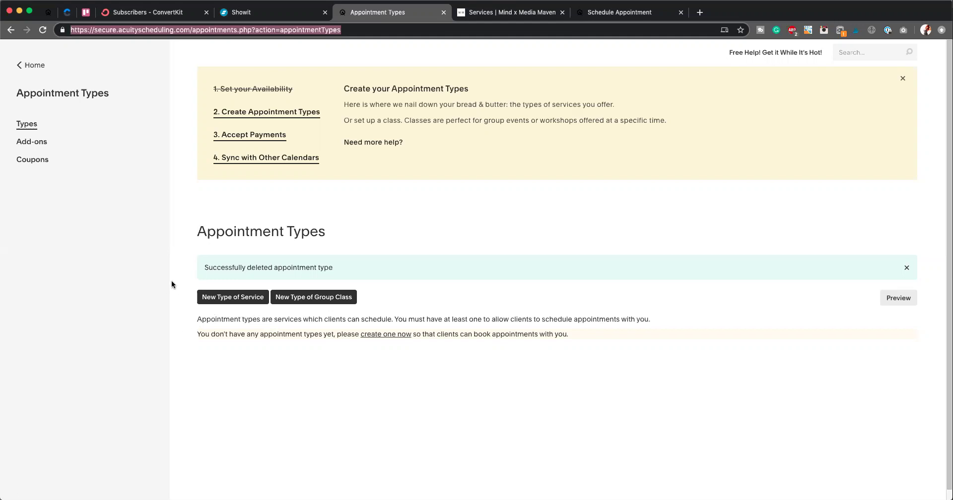
mouse_move(257, 115)
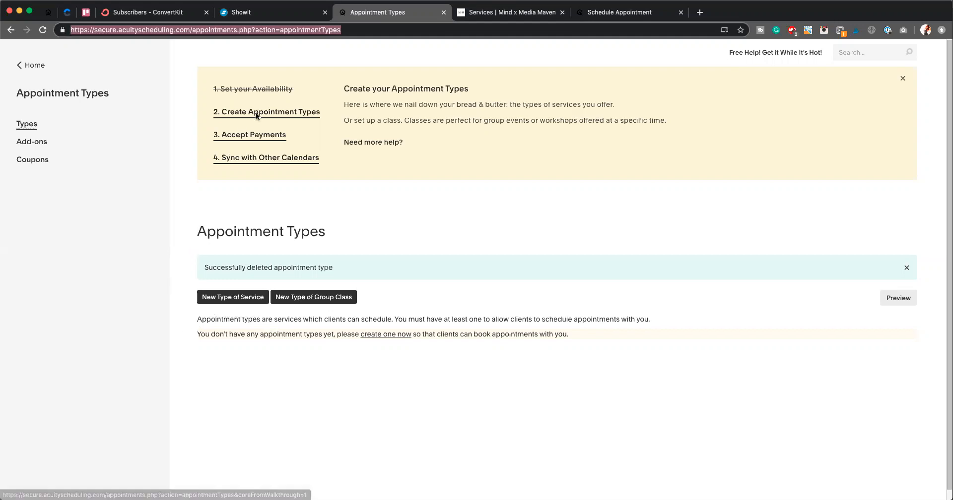
mouse_move(267, 115)
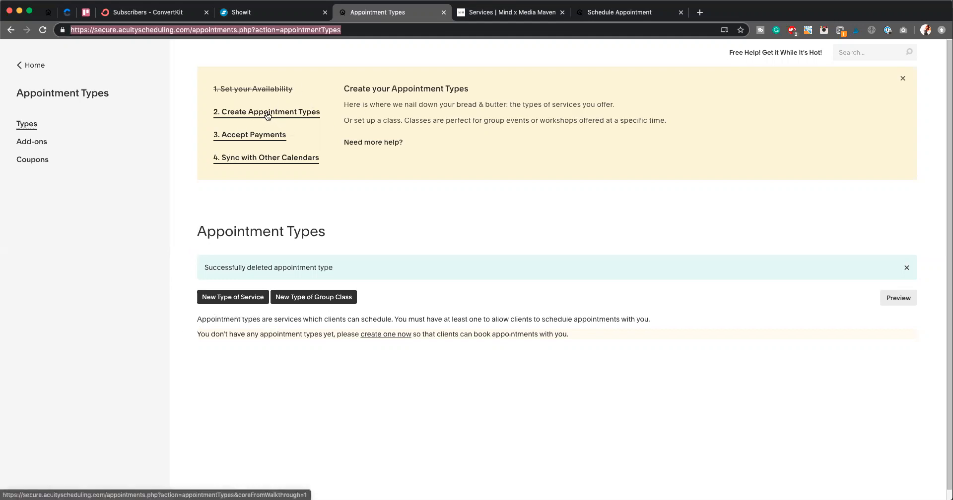
mouse_move(275, 113)
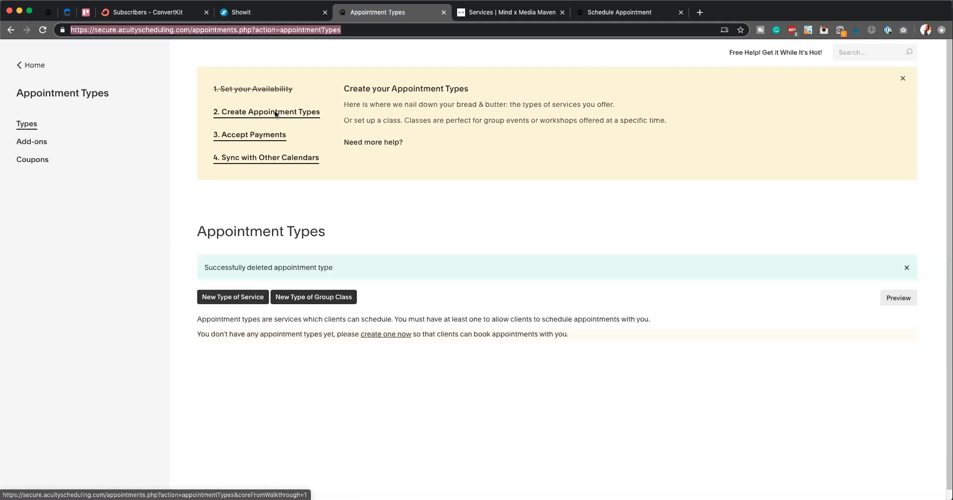
mouse_move(141, 270)
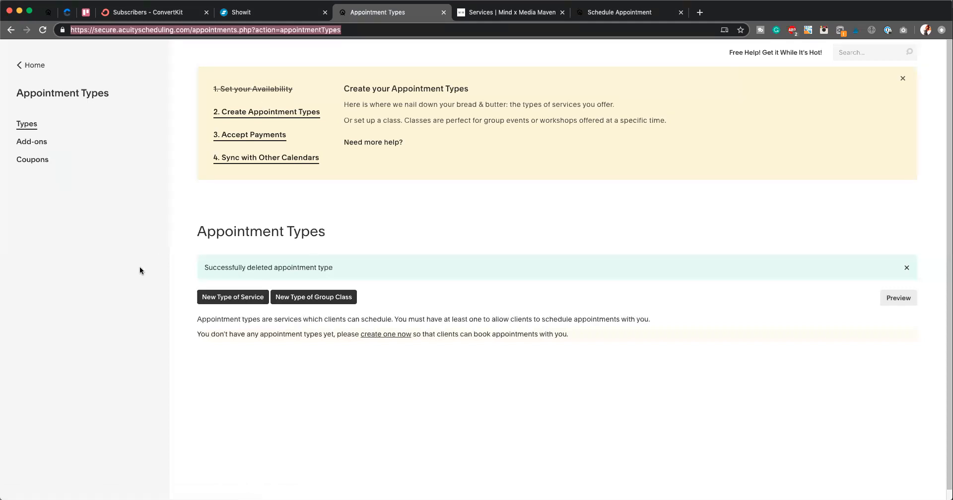
mouse_move(246, 119)
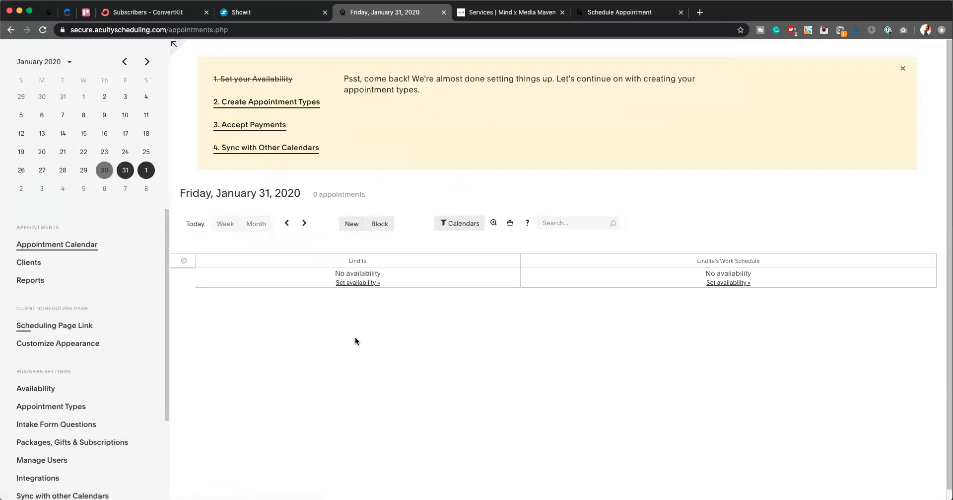
mouse_move(41, 401)
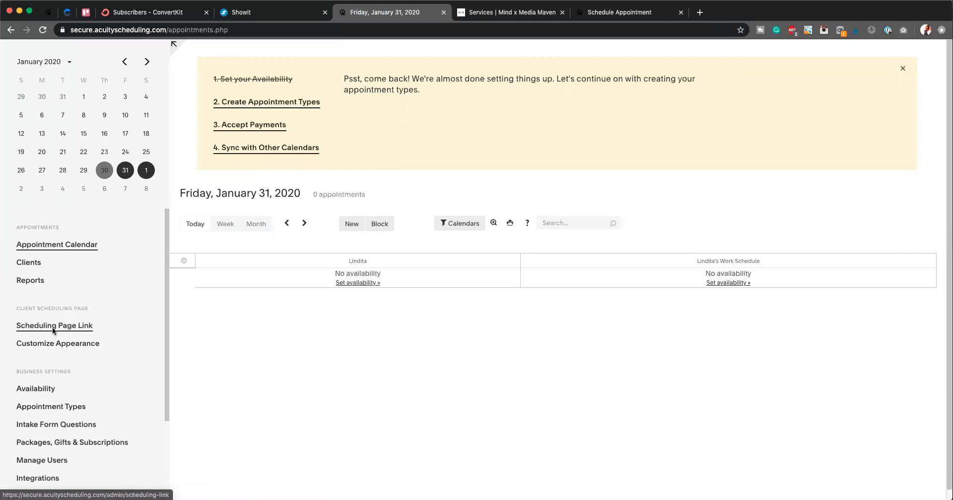
left_click(50, 407)
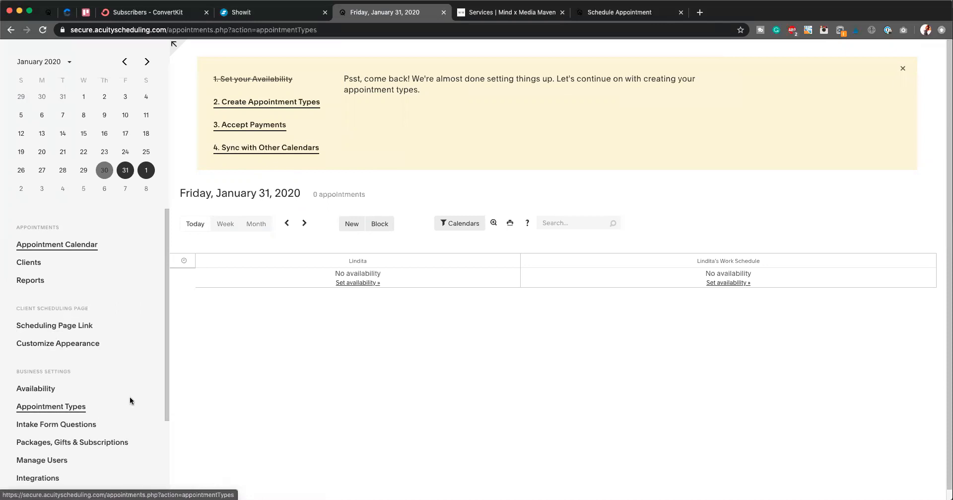
left_click(51, 406)
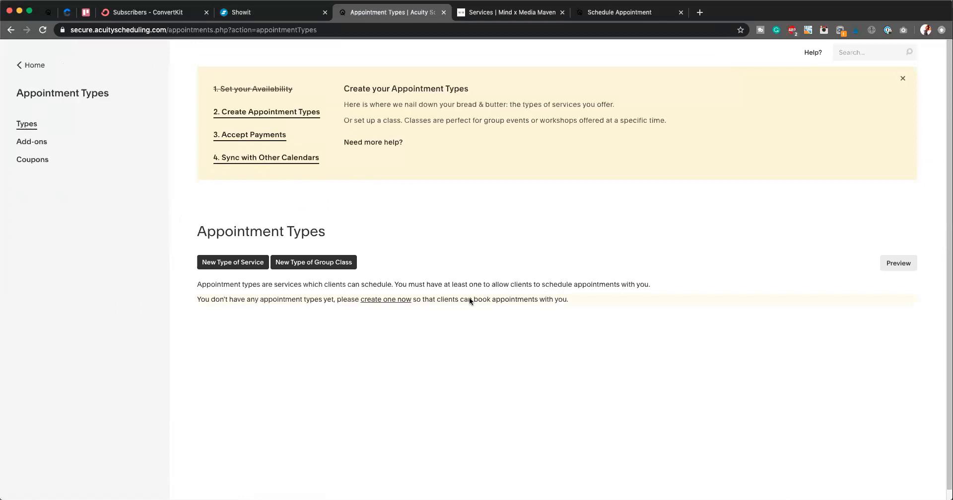
mouse_move(224, 266)
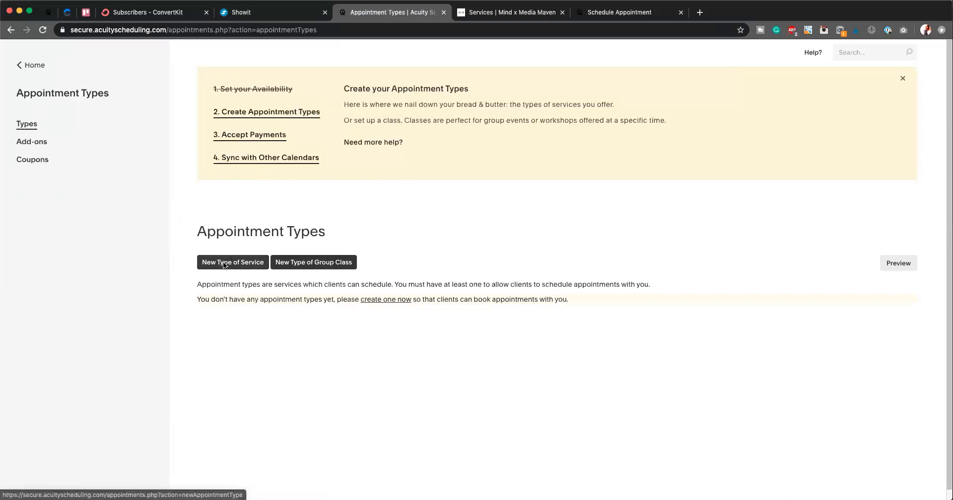
Create Basic Consult - $45, 20 minutes, on the work schedule calendar.
left_click(232, 262)
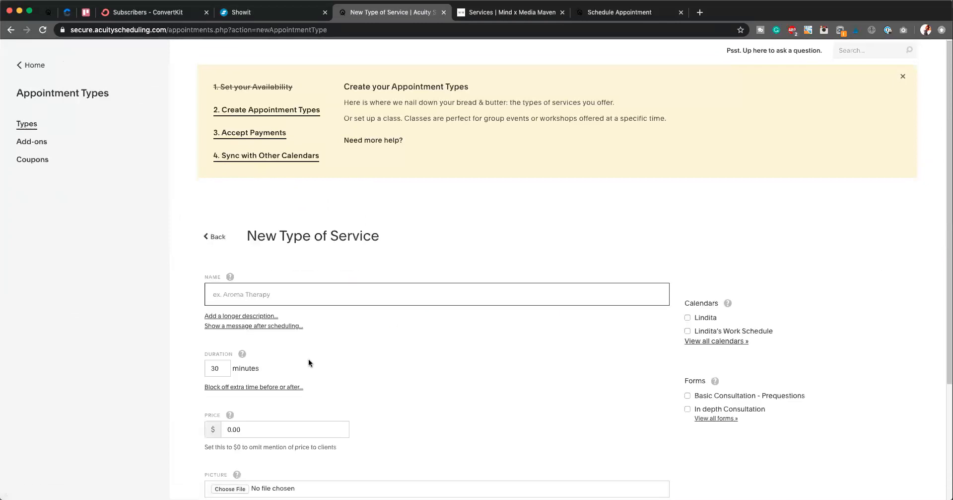
type("Basic C")
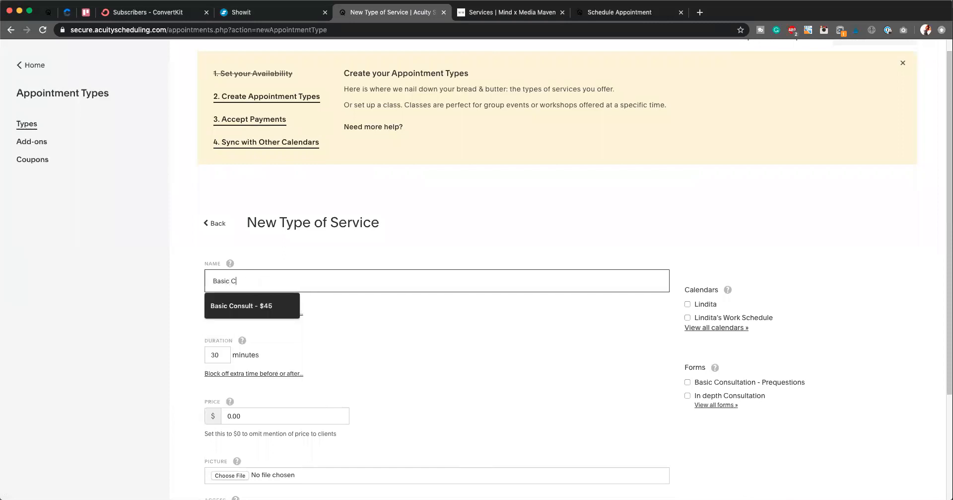
left_click(241, 306)
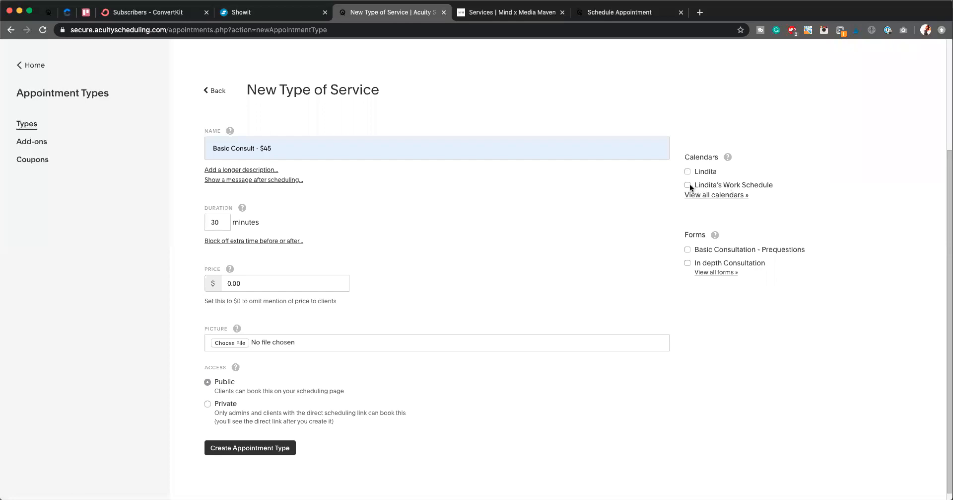
left_click(688, 184)
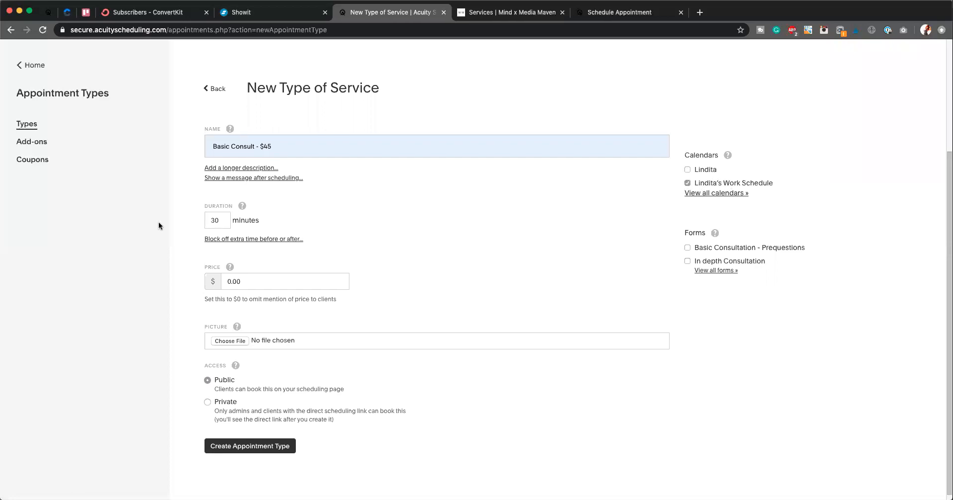
type("20")
type("45")
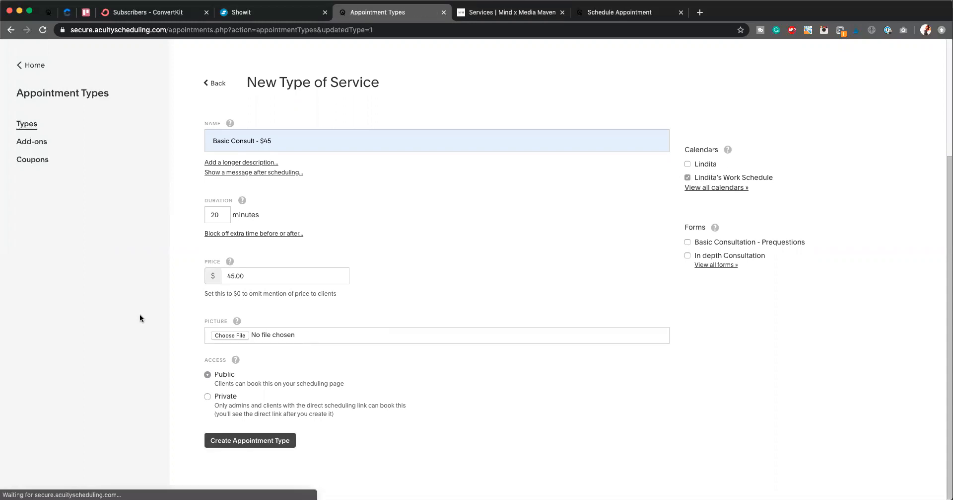
left_click(250, 440)
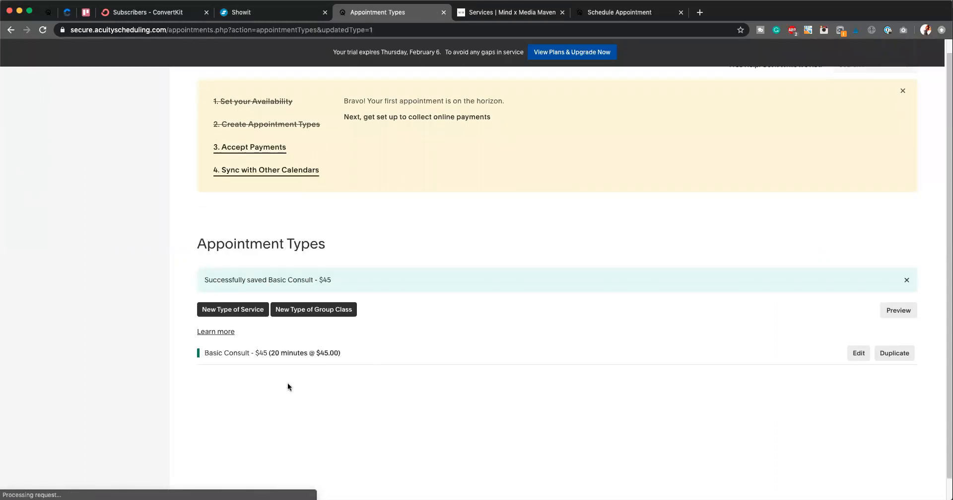
Name a new service In-depth Consultation - $150 with a 90-minute duration.
left_click(233, 309)
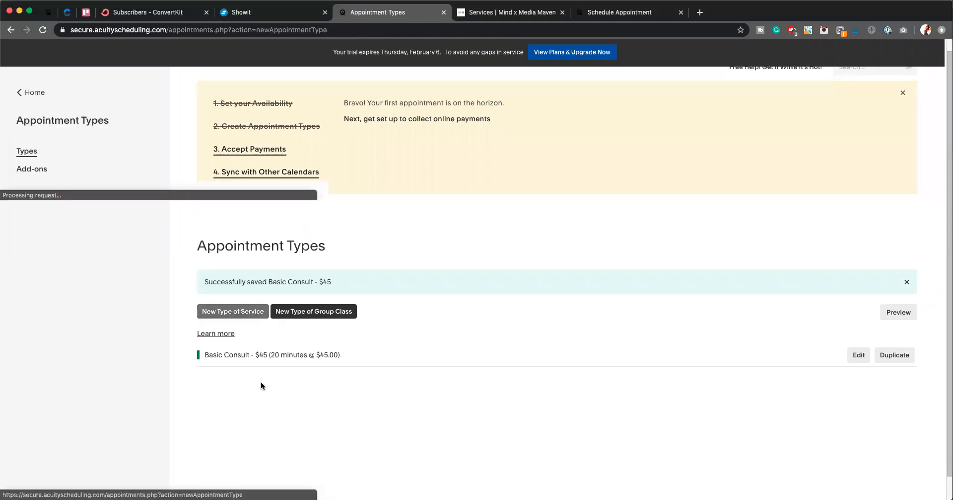
left_click(233, 311)
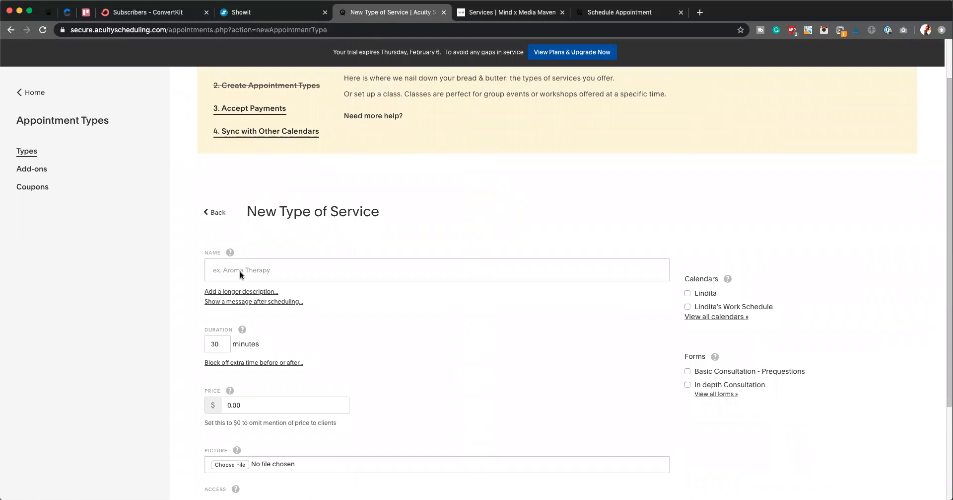
type("C")
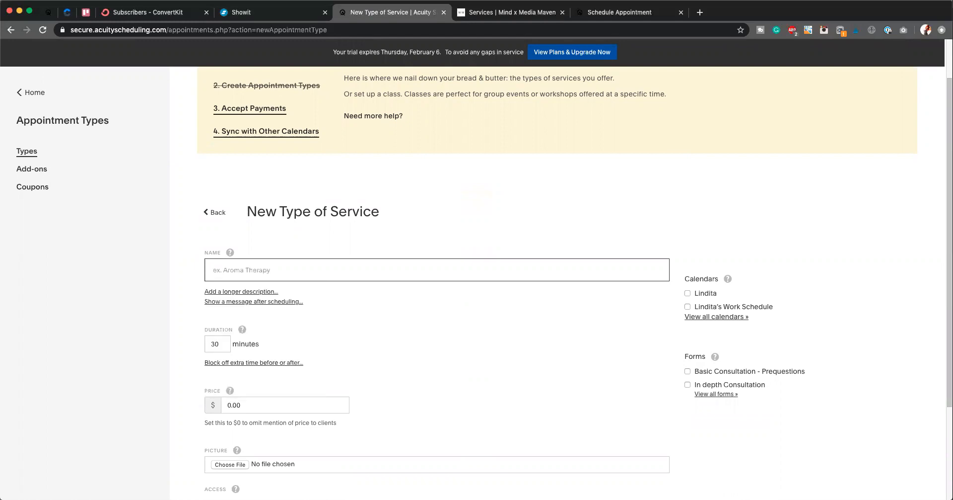
type("Indep")
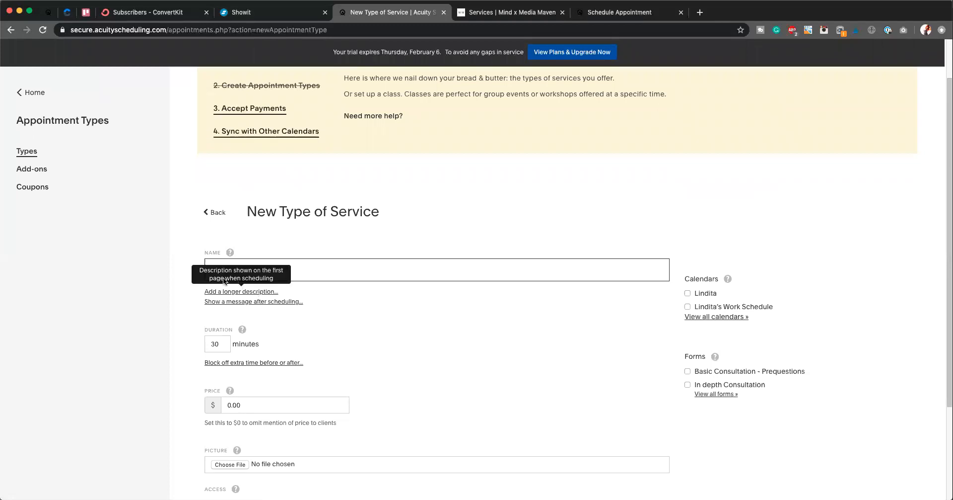
right_click(225, 270)
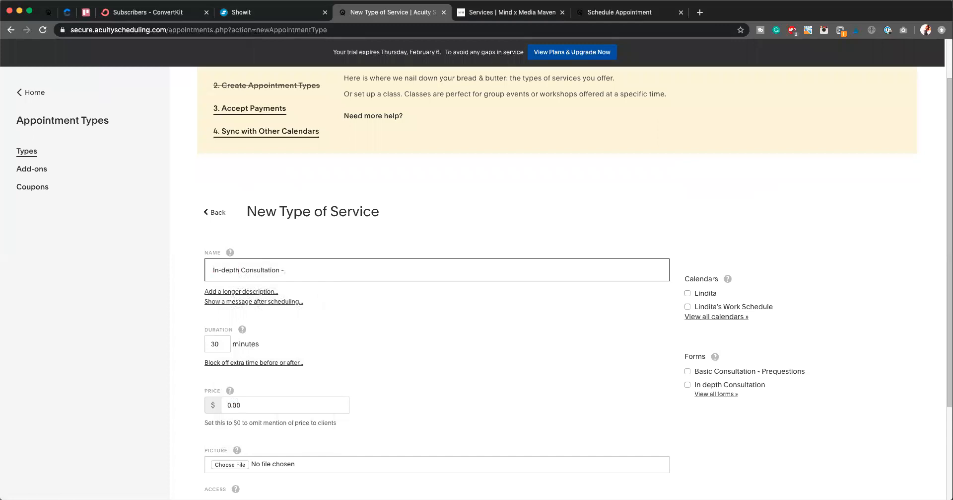
type("$150")
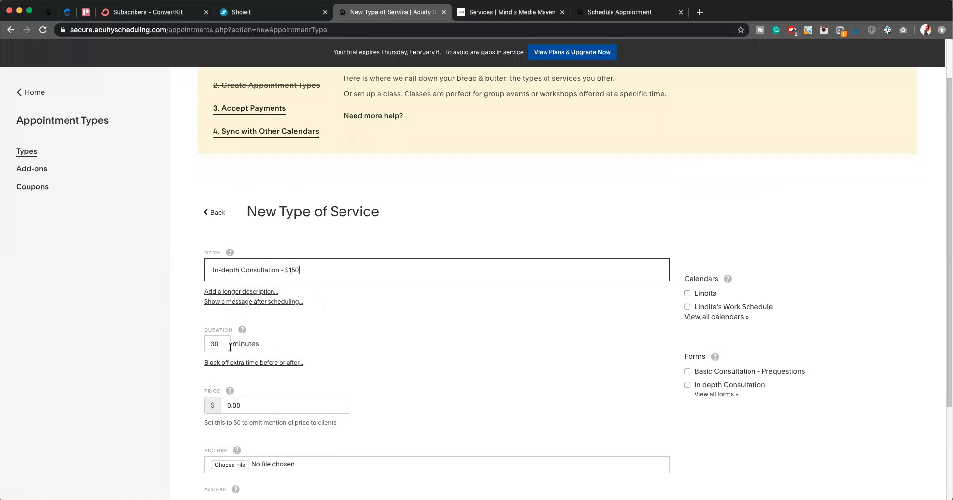
type("90")
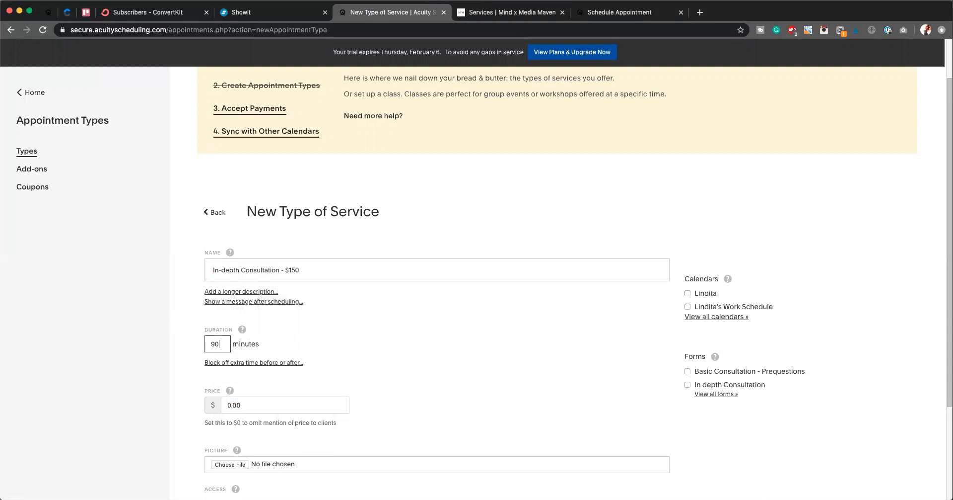
Price it at 150.00, assign the work schedule calendar, and save.
left_click(286, 404)
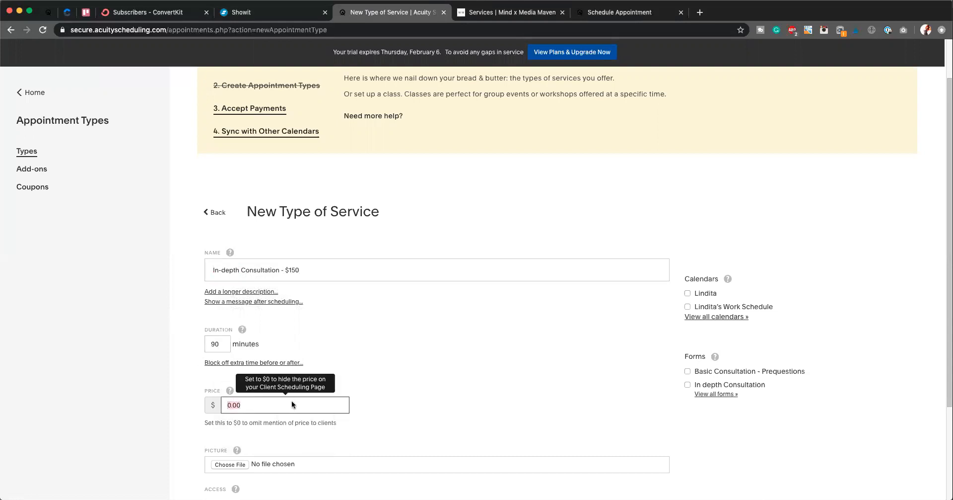
type("150.00")
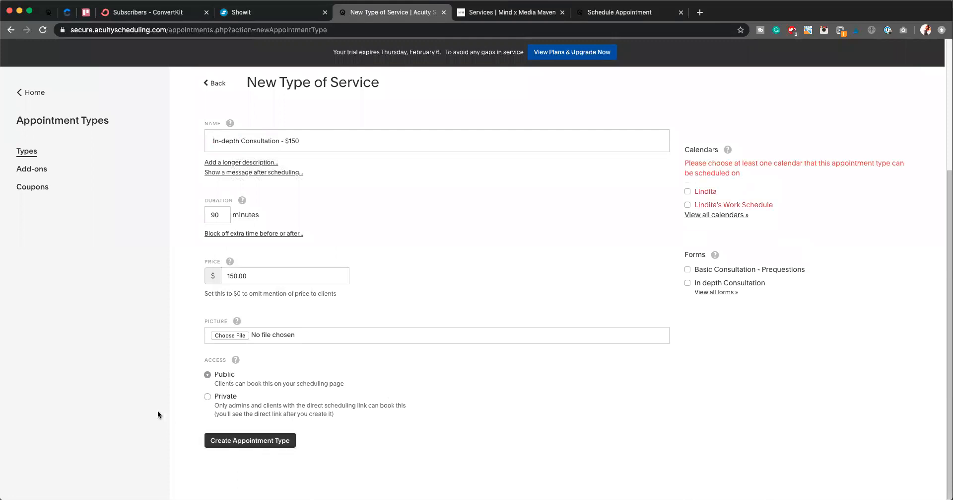
left_click(688, 205)
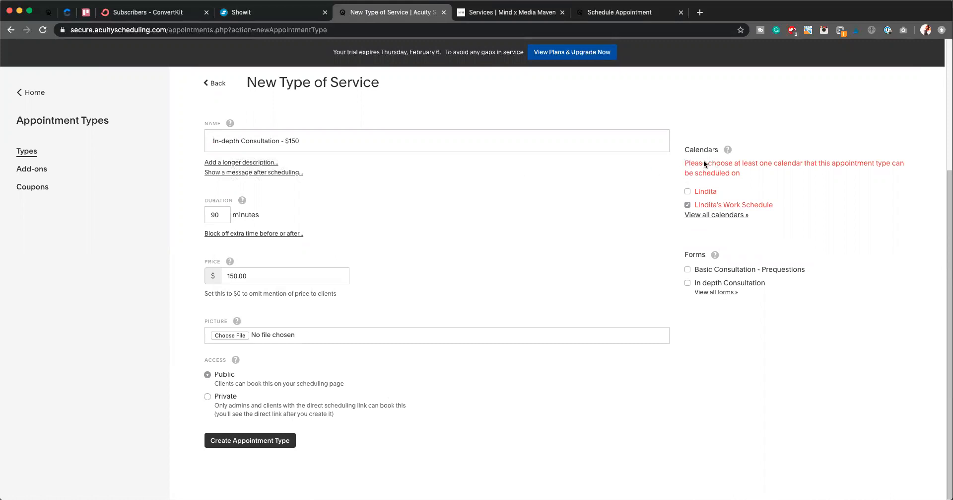
mouse_move(730, 181)
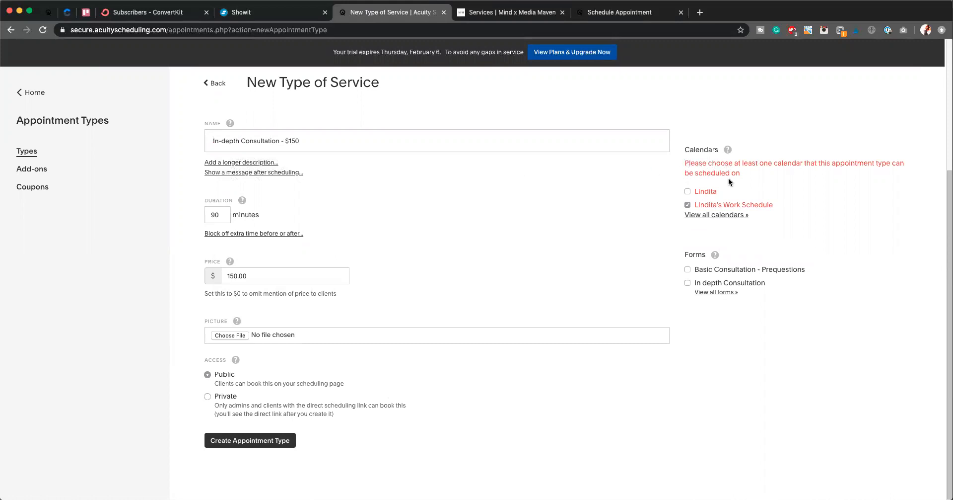
mouse_move(270, 442)
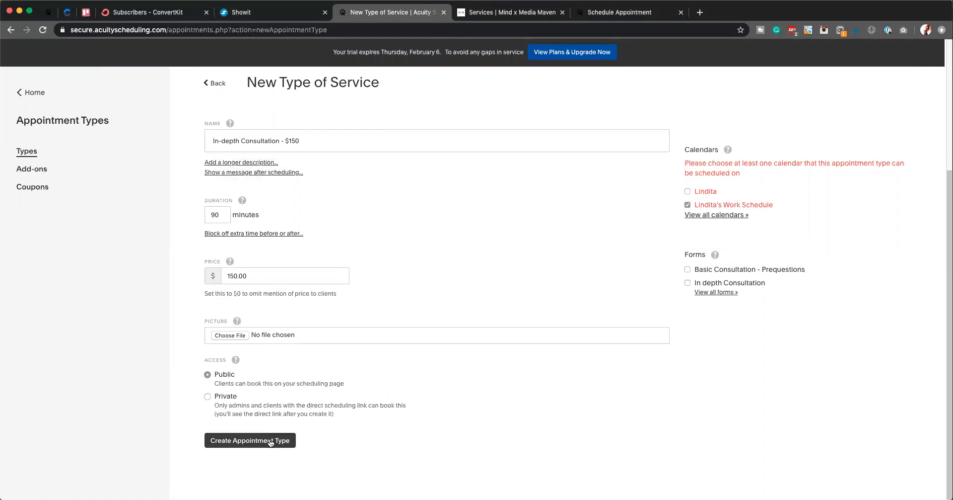
left_click(251, 440)
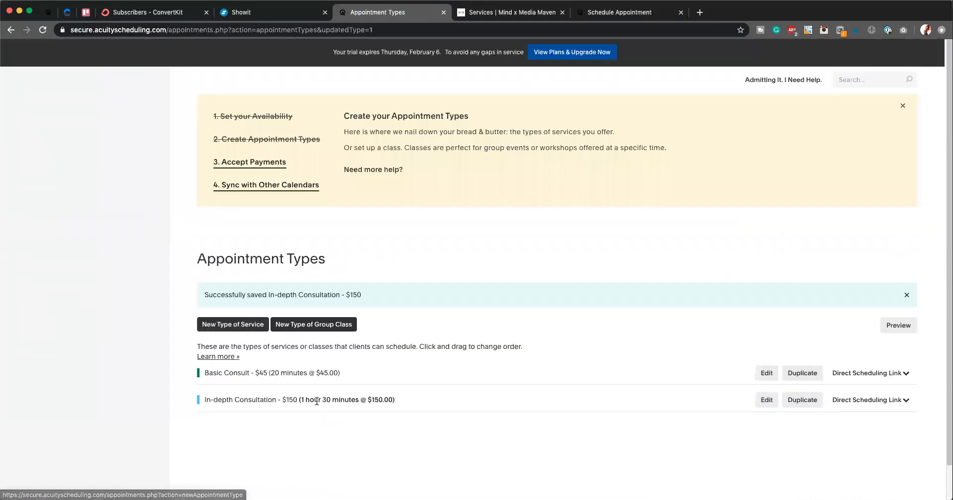
left_click(233, 323)
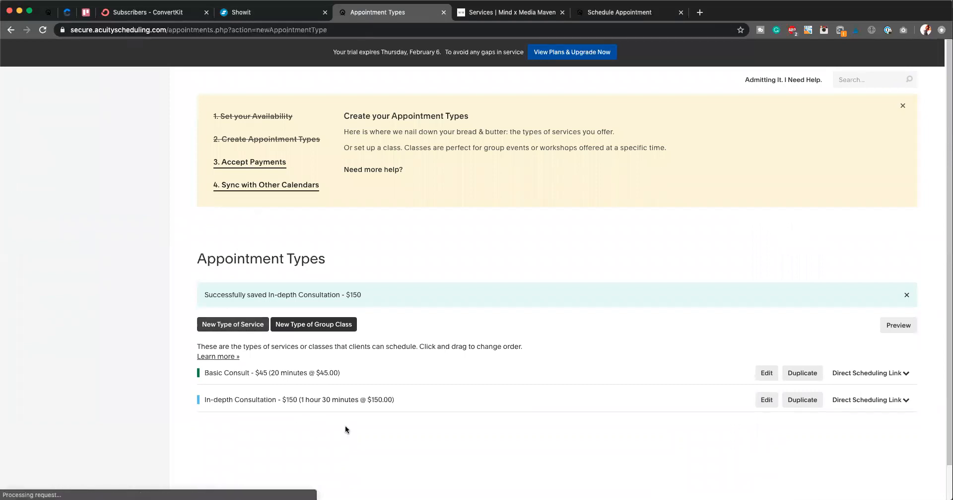
Create 3 Month Service - $1500 priced $1500 on the work schedule calendar.
left_click(233, 324)
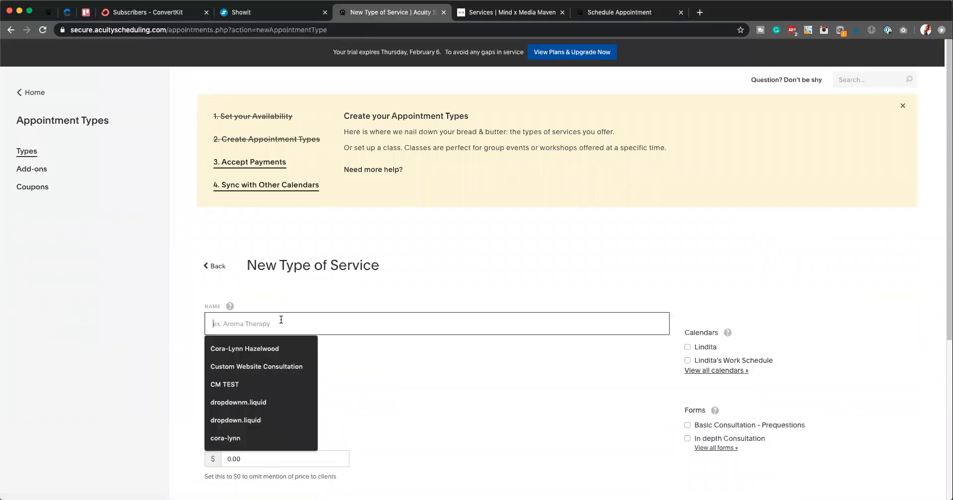
type("3 Month Service - $")
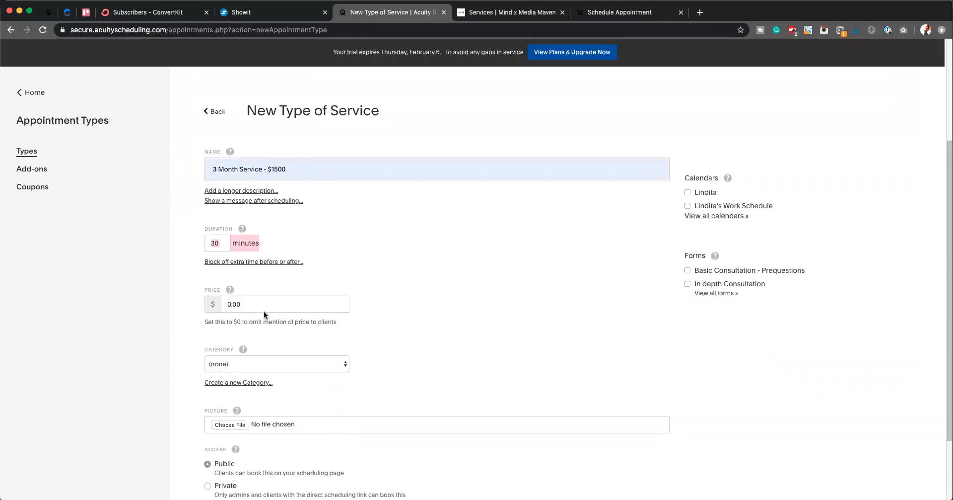
type("150")
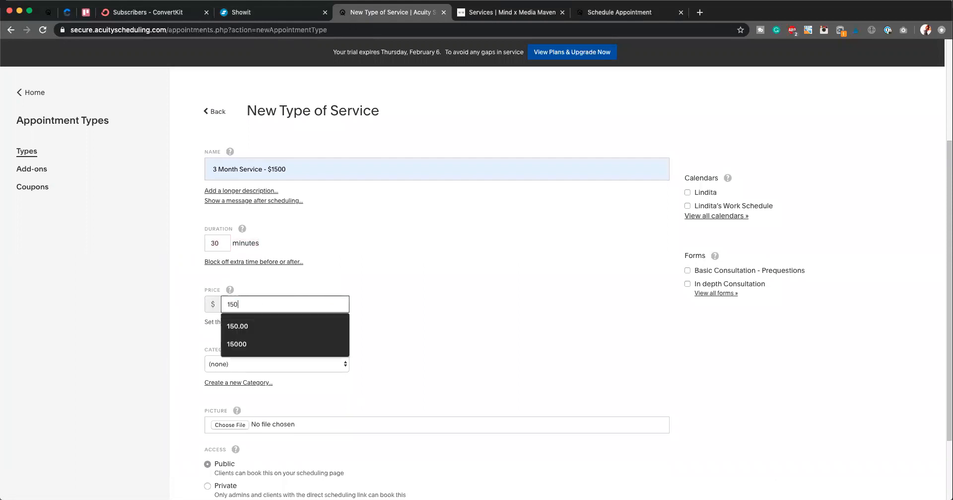
left_click(237, 343)
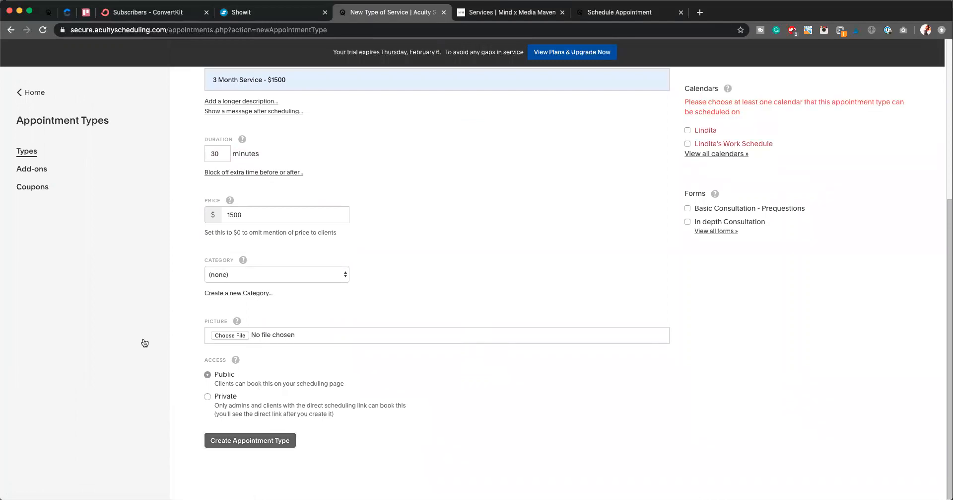
left_click(687, 144)
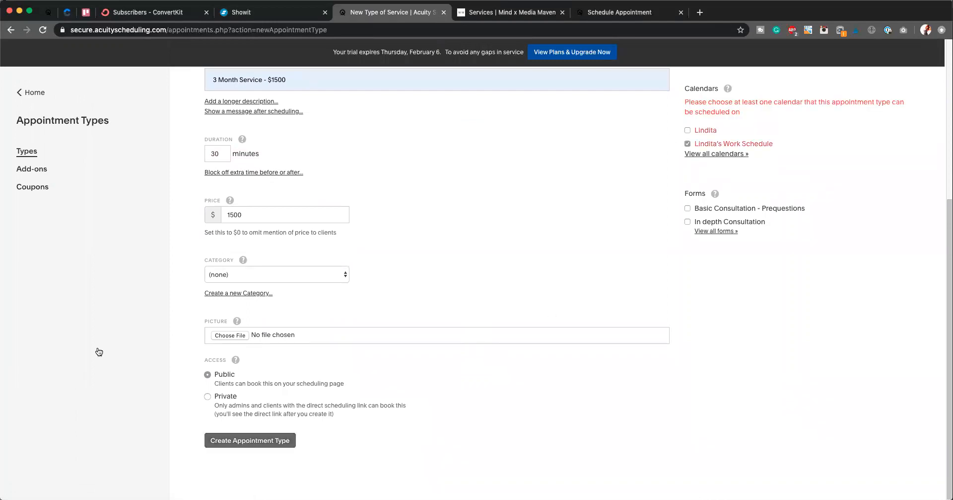
left_click(250, 440)
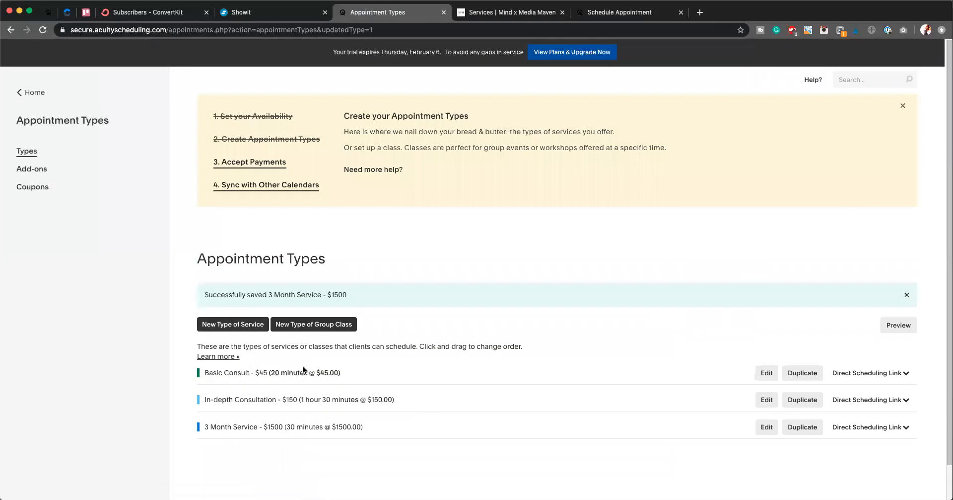
mouse_move(216, 374)
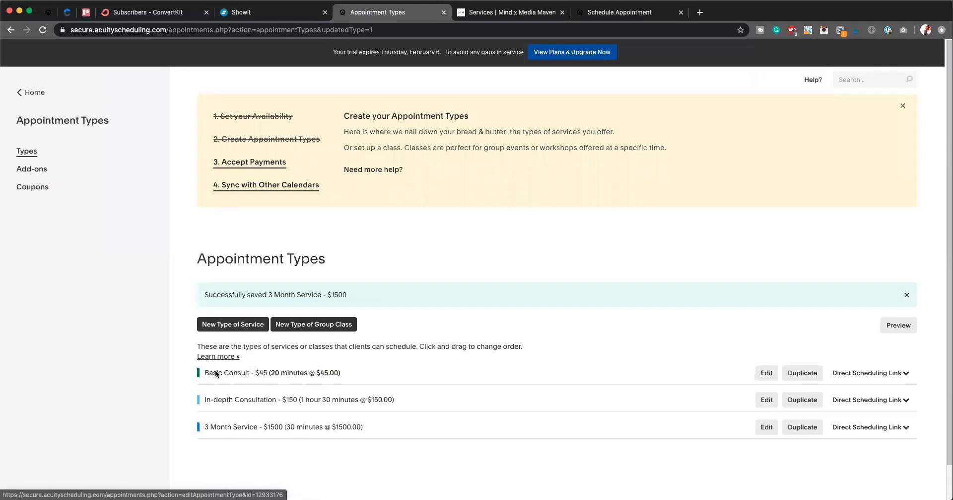
mouse_move(318, 422)
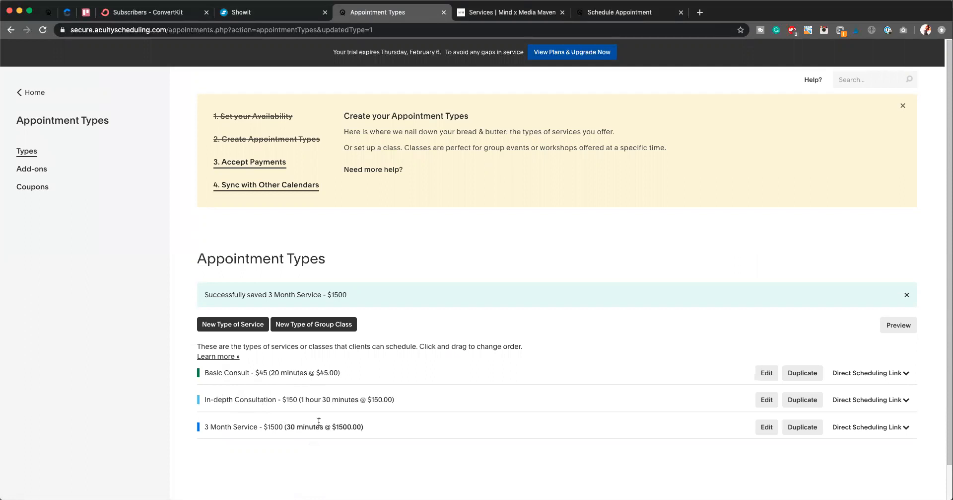
mouse_move(325, 421)
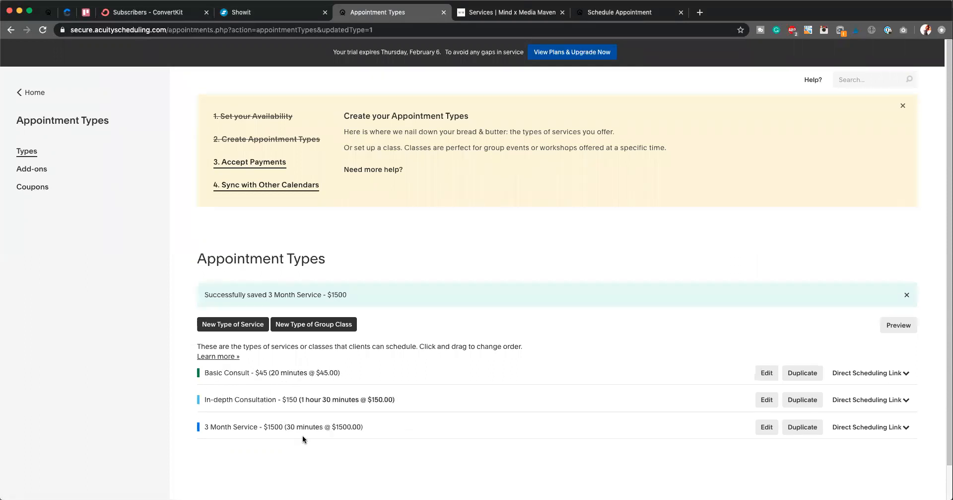
mouse_move(273, 373)
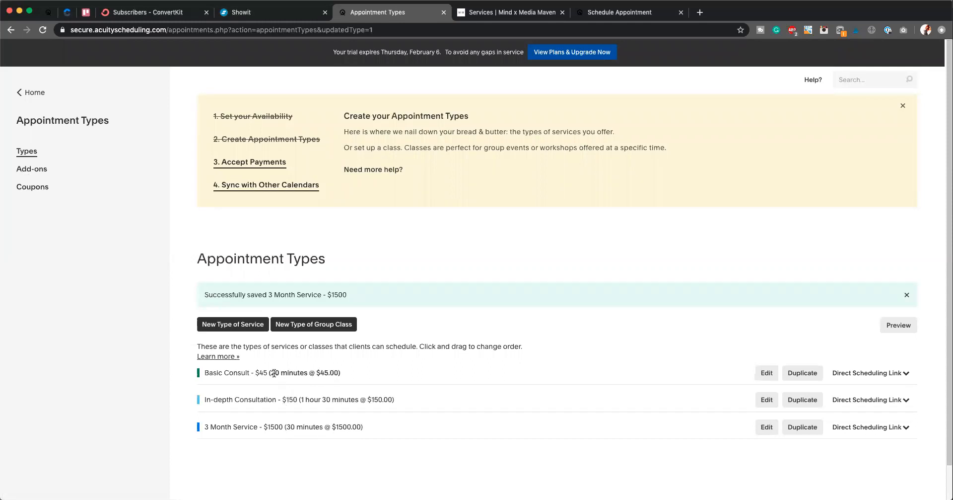
mouse_move(206, 378)
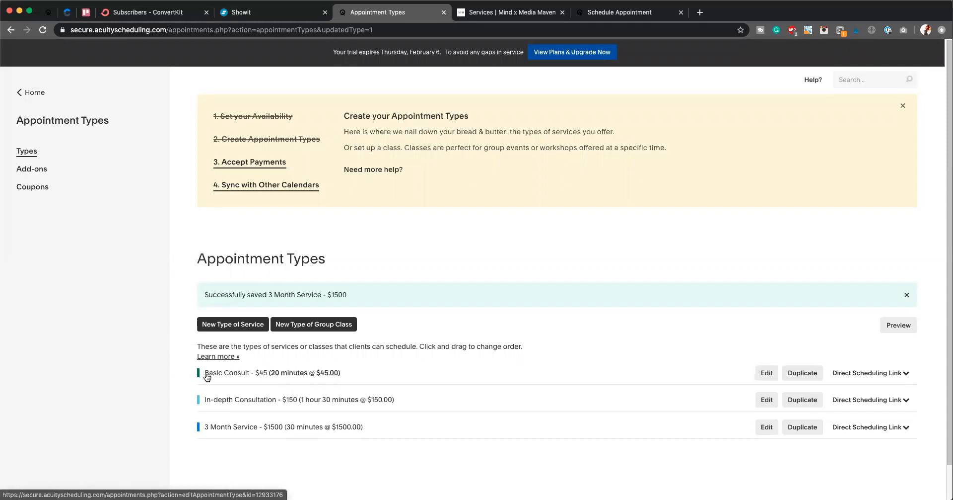
mouse_move(219, 387)
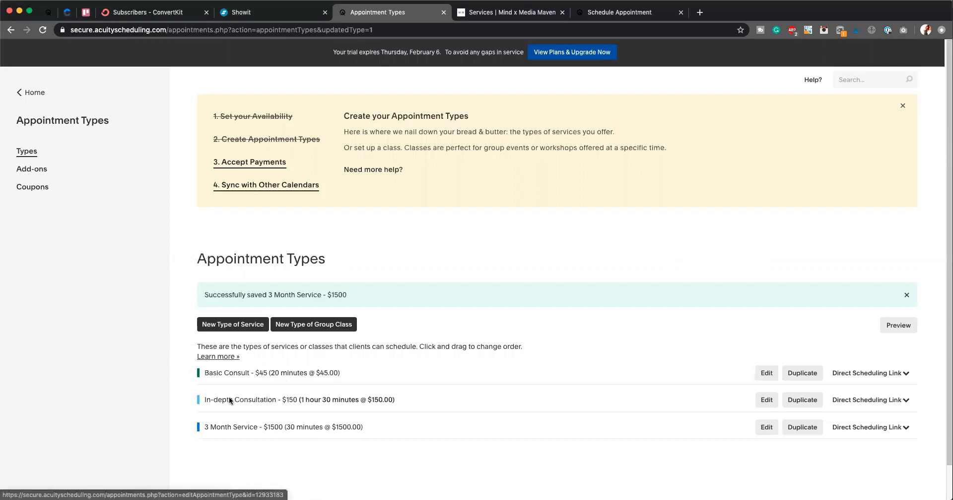
mouse_move(242, 383)
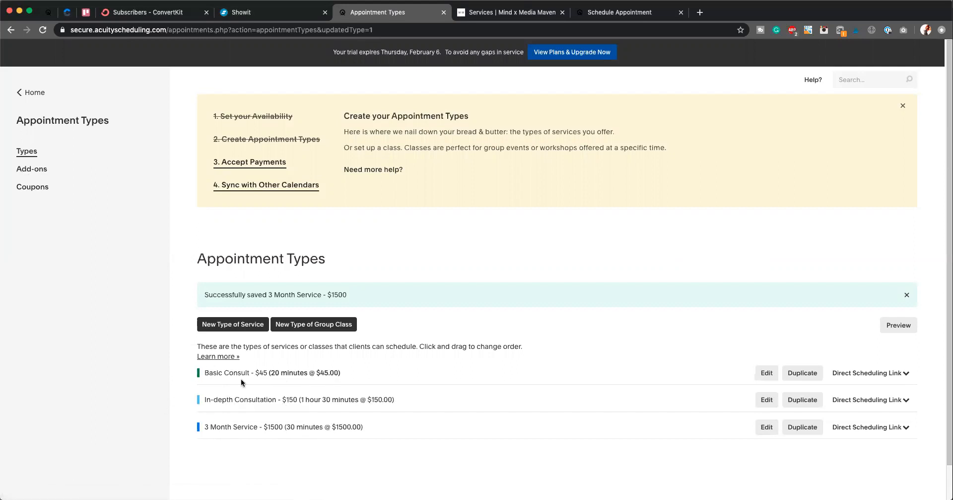
mouse_move(225, 299)
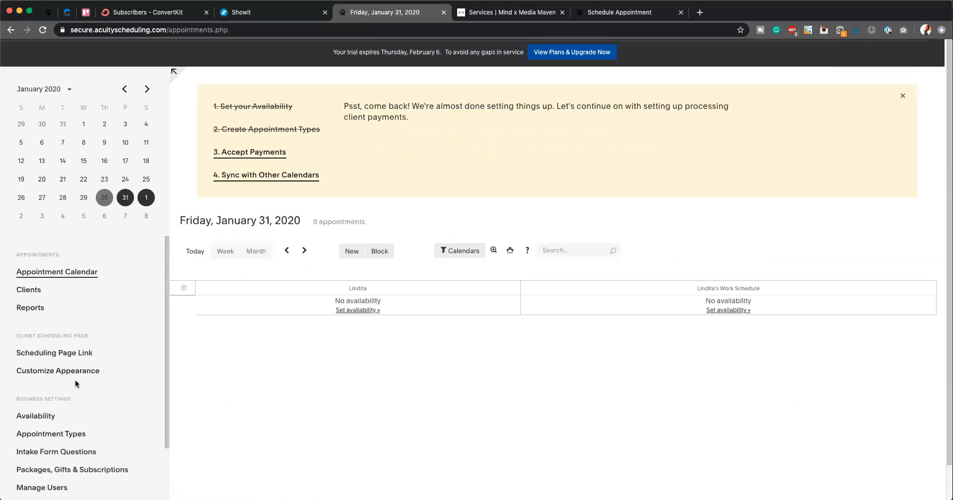
Open the Intake Form Questions page from the sidebar.
left_click(56, 451)
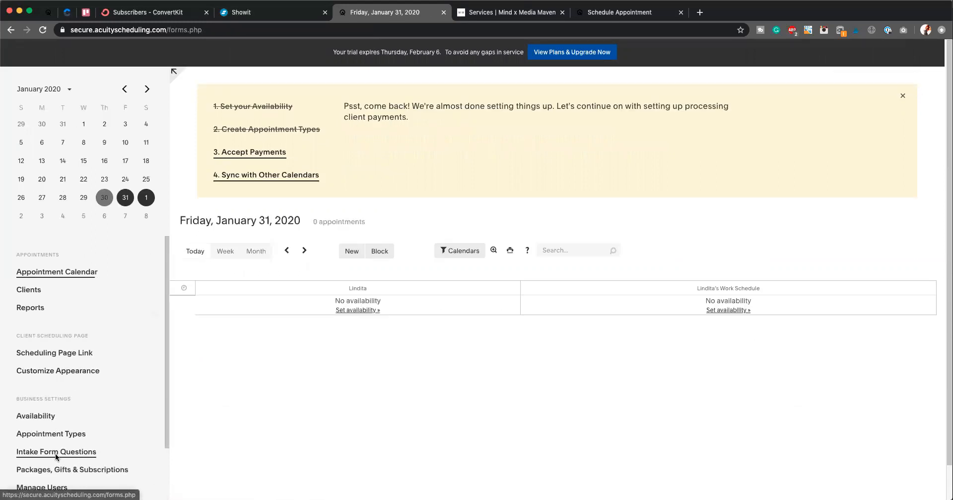
Reopen Intake Form Questions and scroll down to the two consultation forms.
left_click(56, 452)
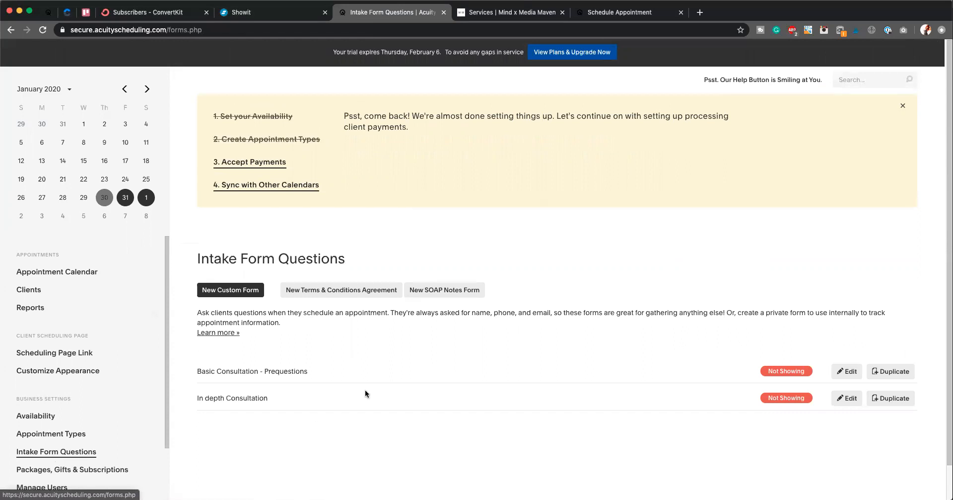
scroll("down", 3)
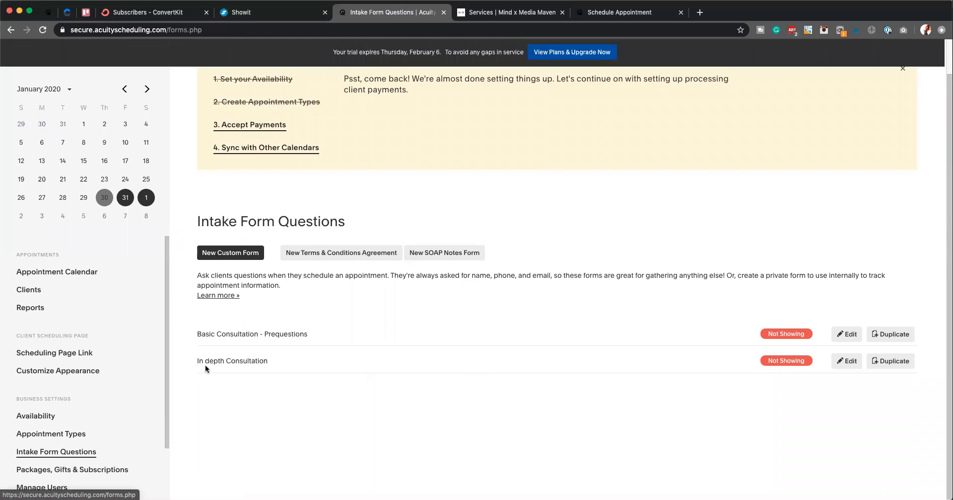
mouse_move(191, 365)
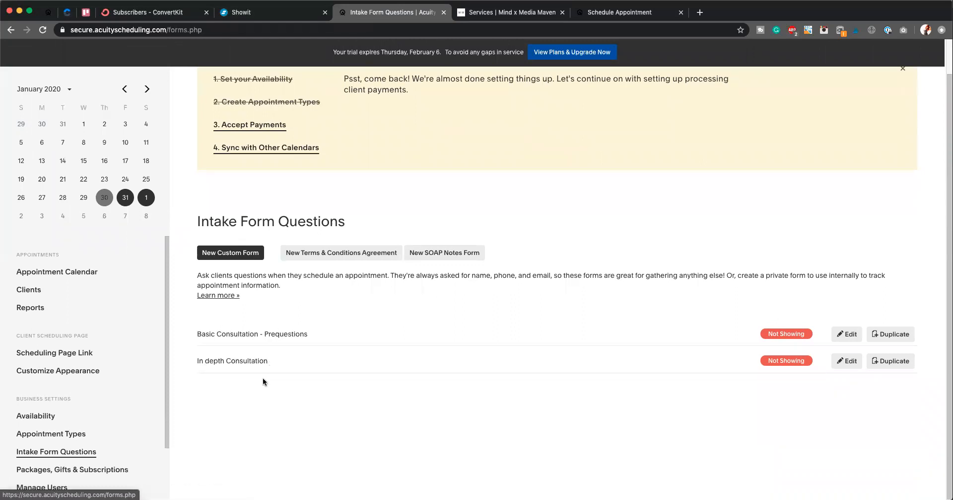
mouse_move(249, 256)
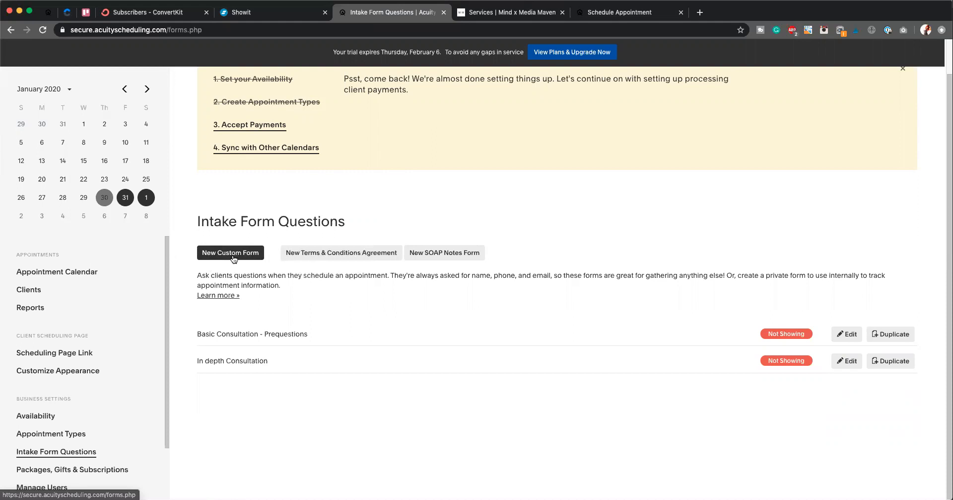
Start a 3 Month Service custom form with a 'What is your name?' textbox.
left_click(230, 252)
type("3 Month Service")
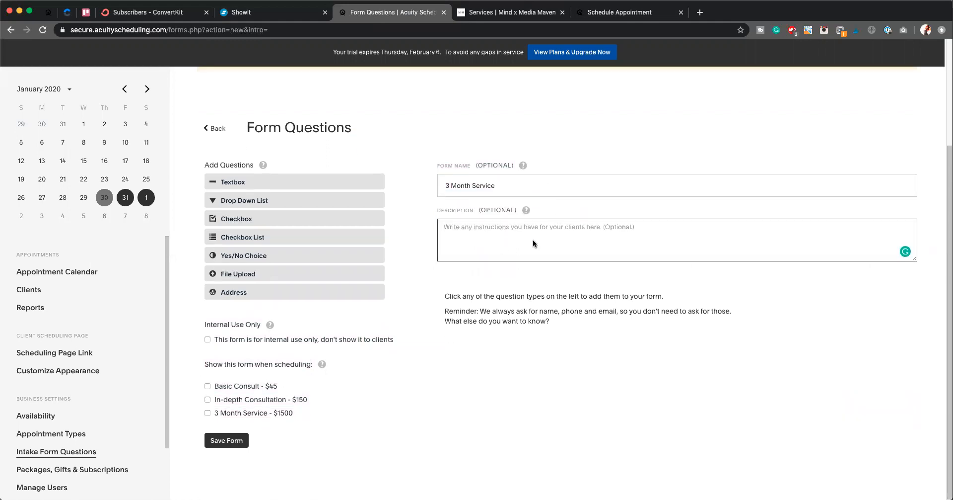
mouse_move(475, 246)
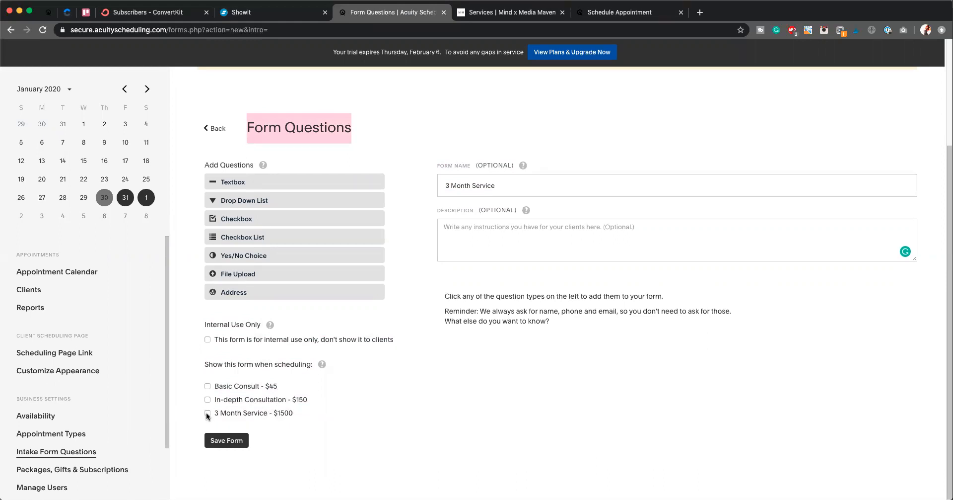
left_click(208, 412)
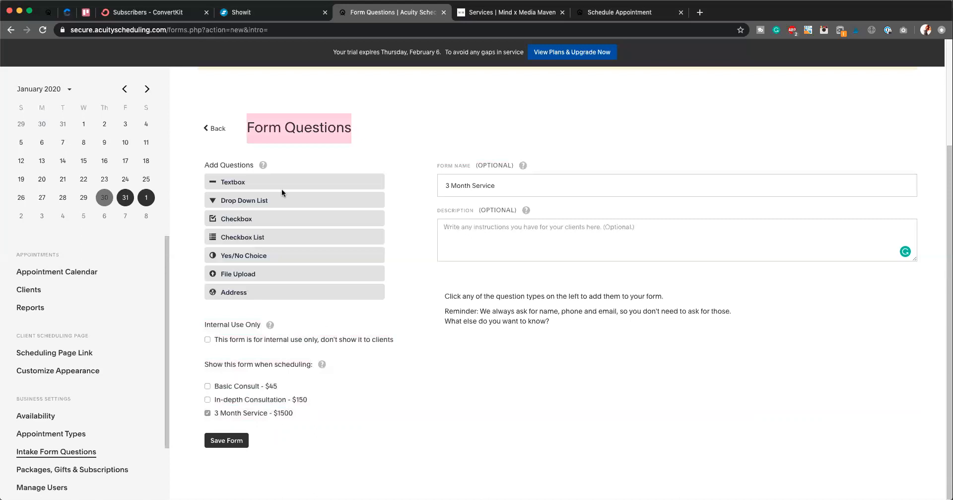
left_click(252, 182)
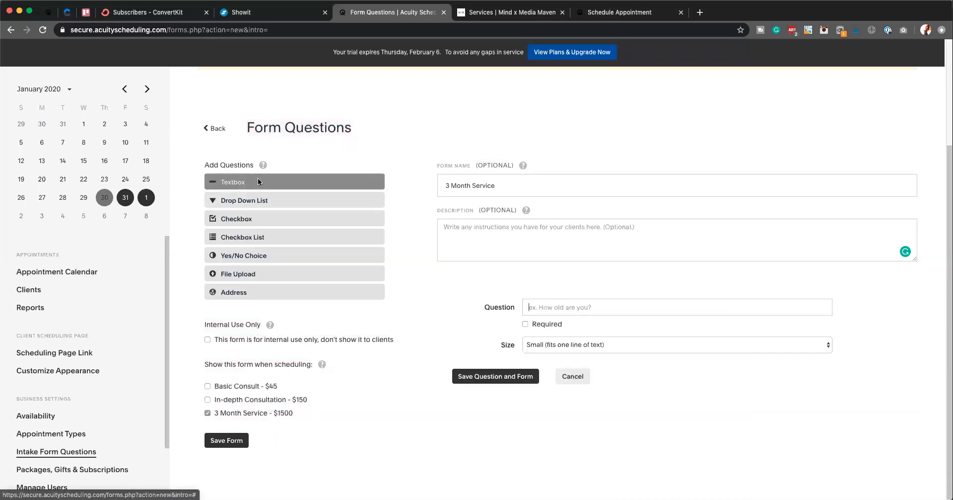
type("What is")
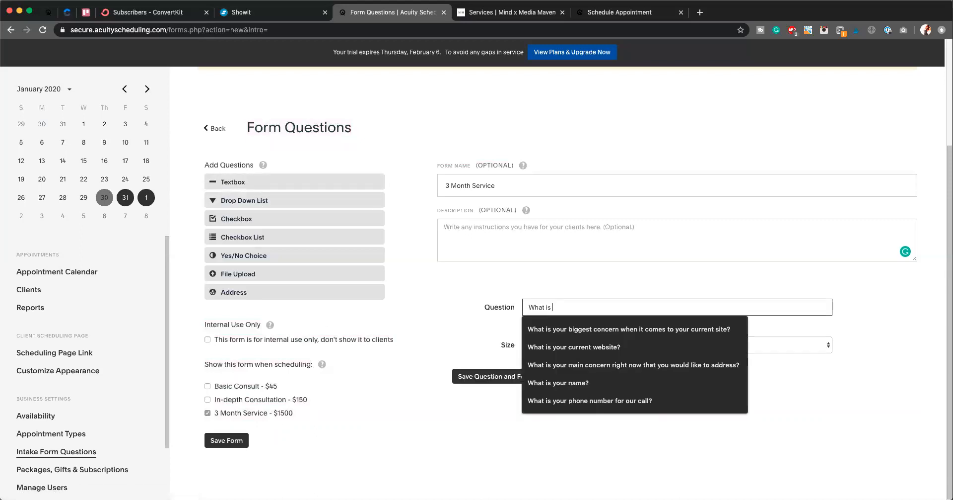
left_click(557, 383)
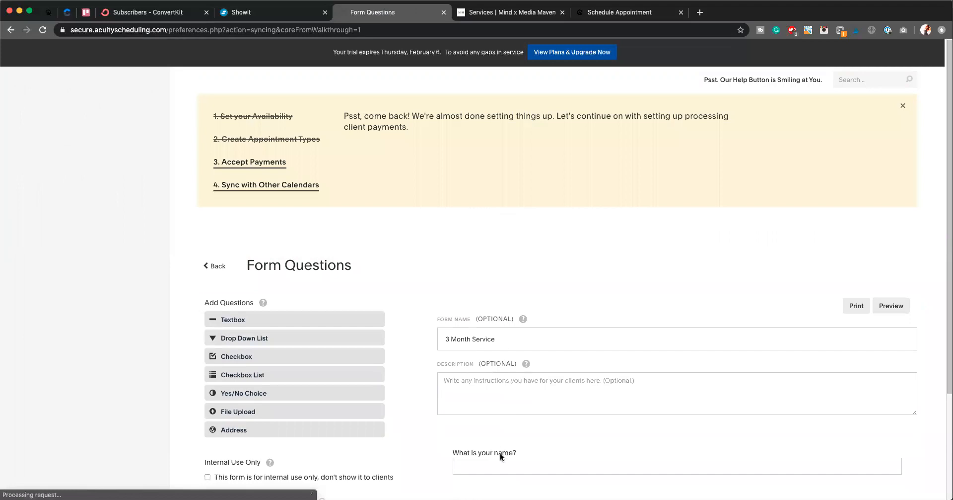
Return to Intake Form Questions and edit the 3 Month Service form.
left_click(266, 185)
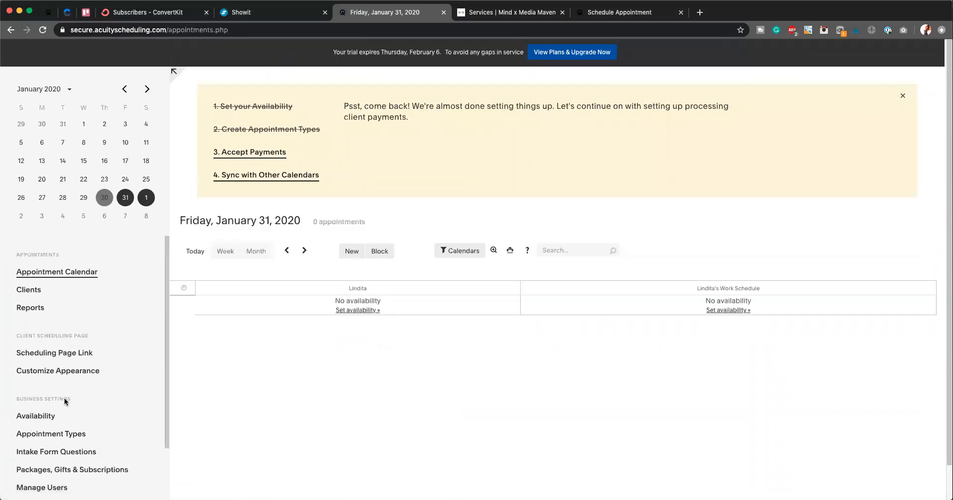
left_click(56, 451)
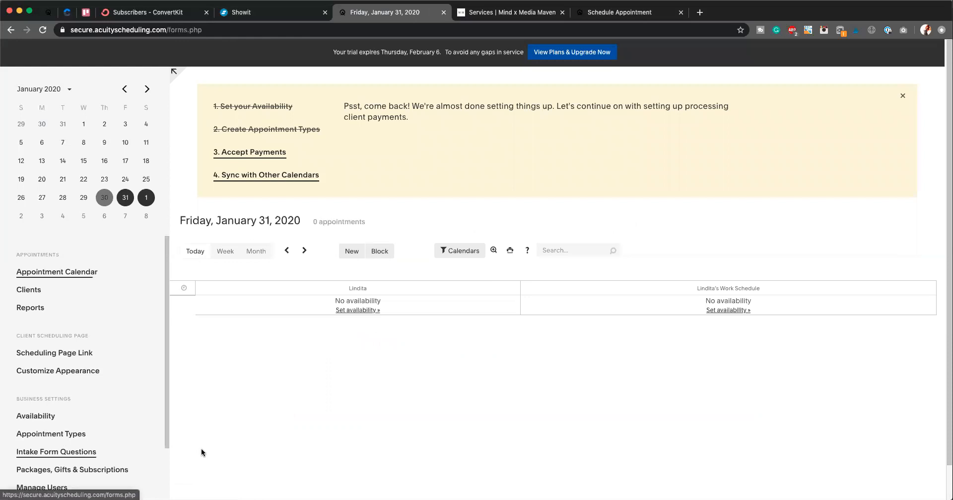
left_click(56, 452)
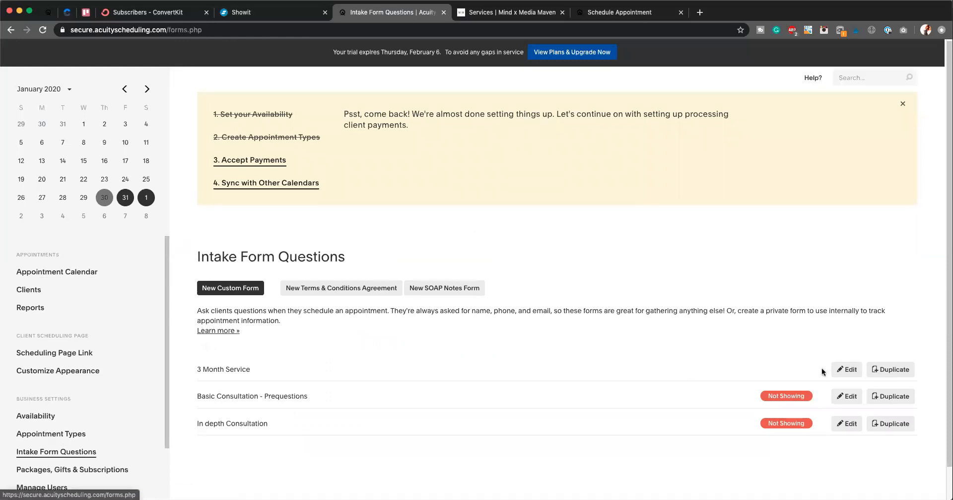
left_click(847, 369)
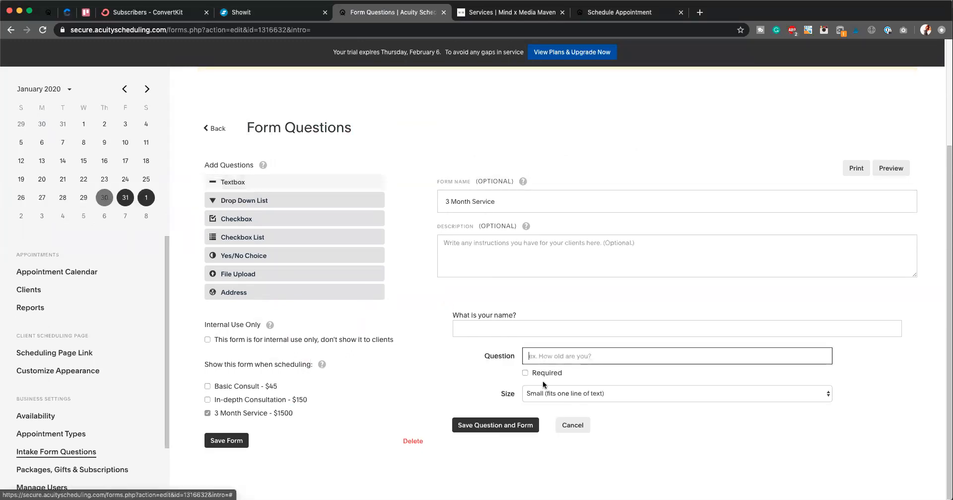
Add 'What is your biggest concern when it comes to your health?' and save the form.
type("W")
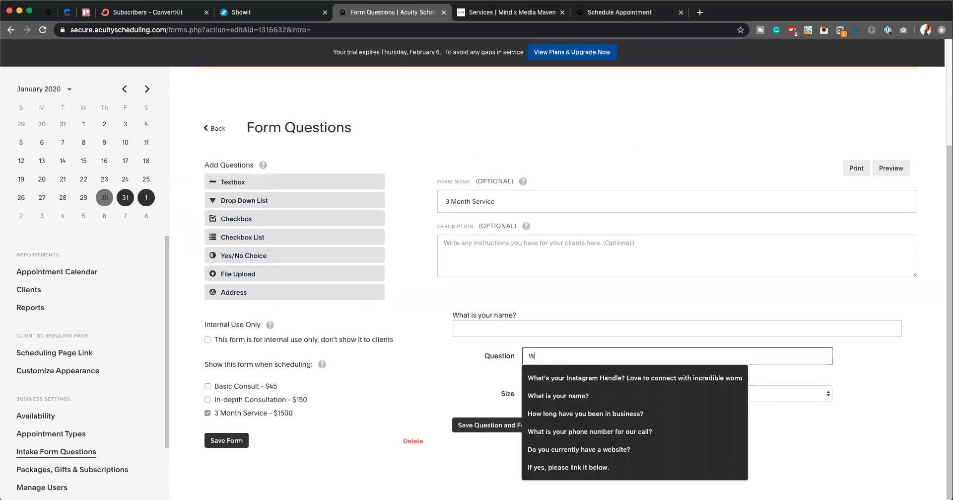
type("hat is your")
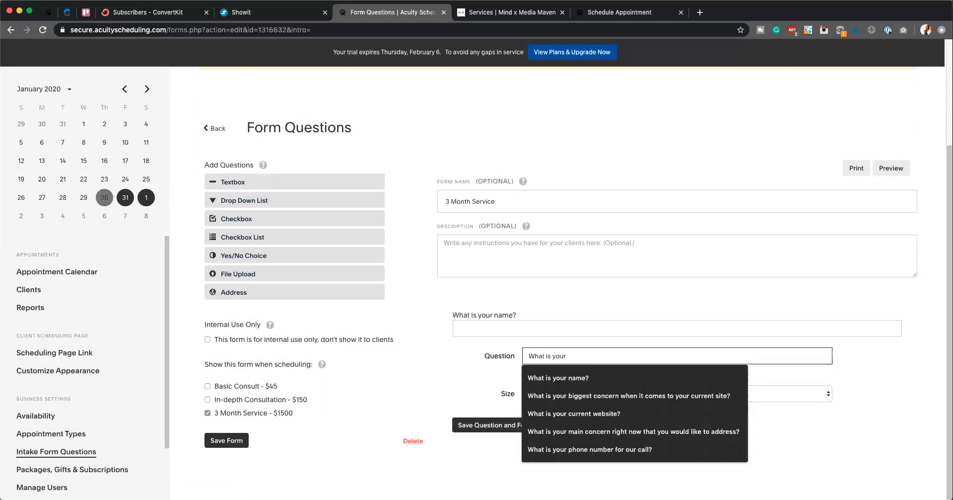
left_click(629, 395)
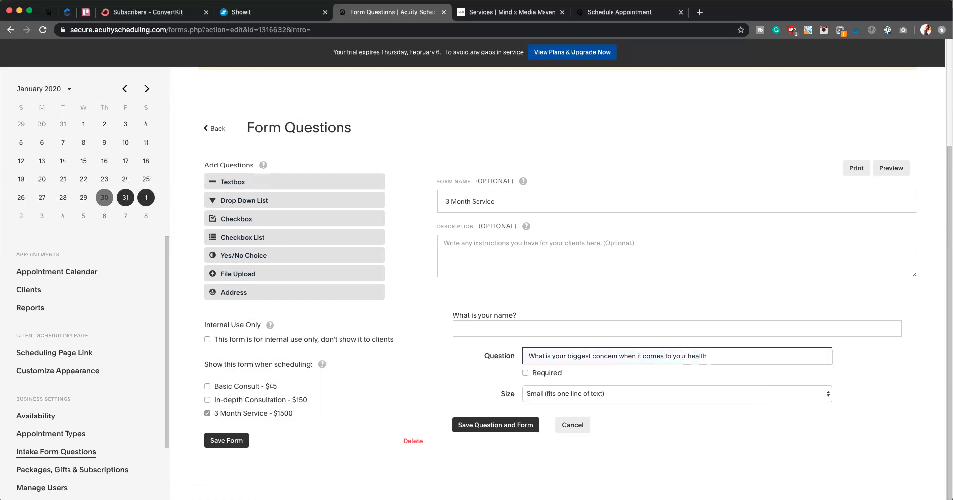
type("?")
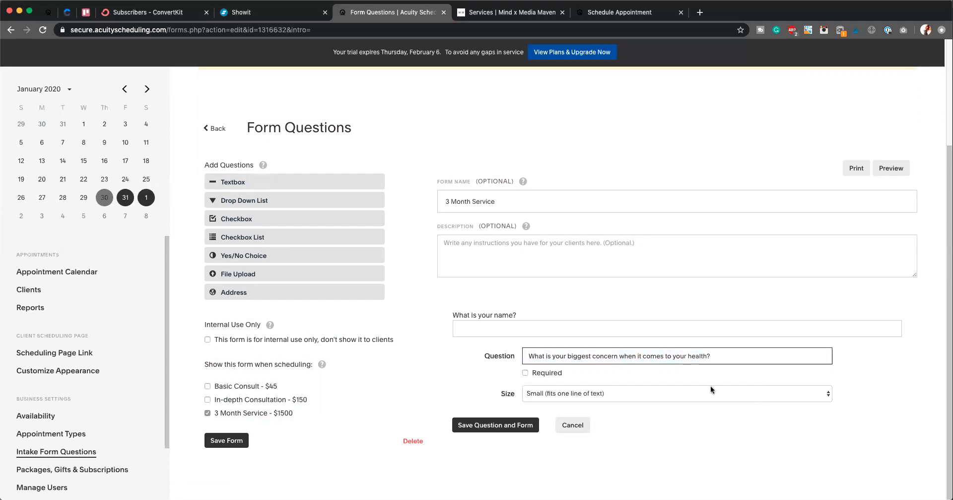
left_click(495, 424)
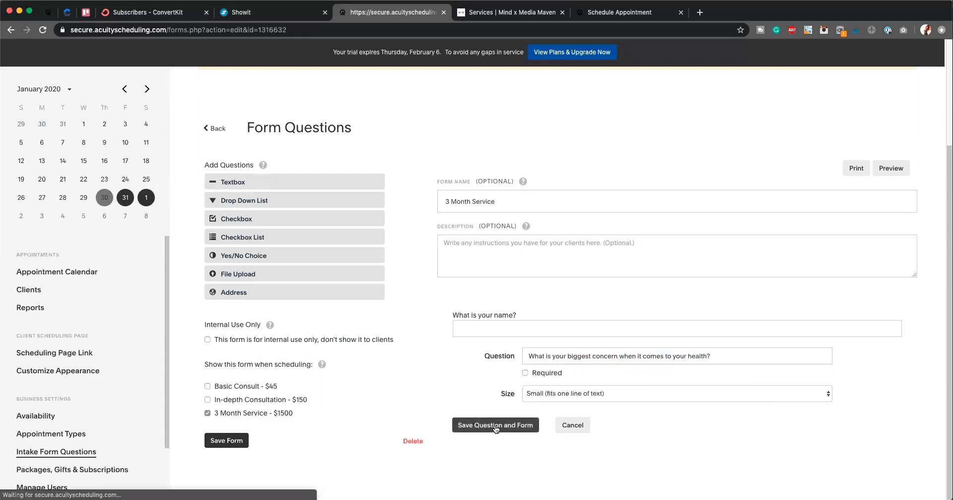
left_click(496, 425)
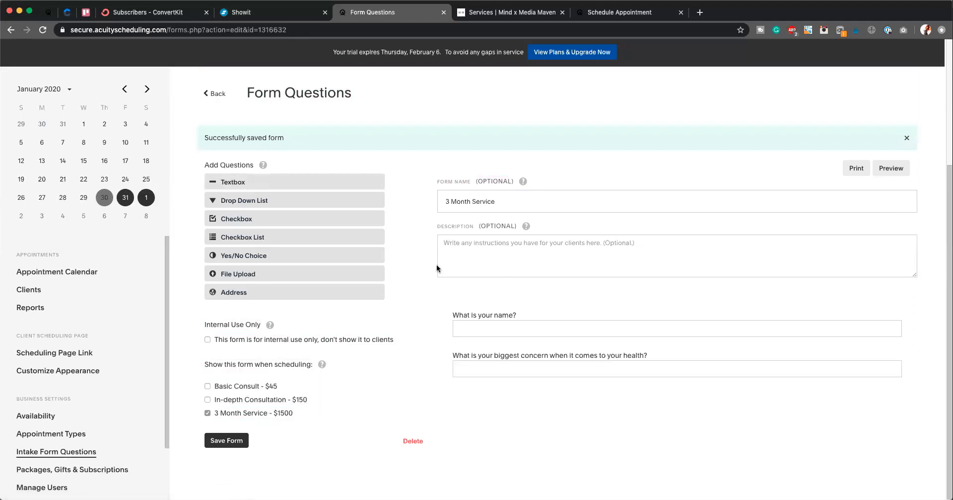
mouse_move(260, 419)
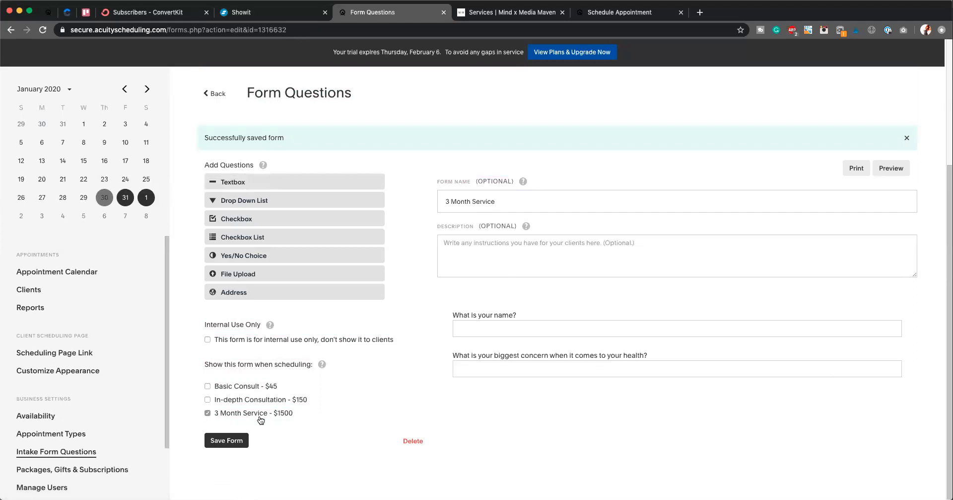
left_click(226, 440)
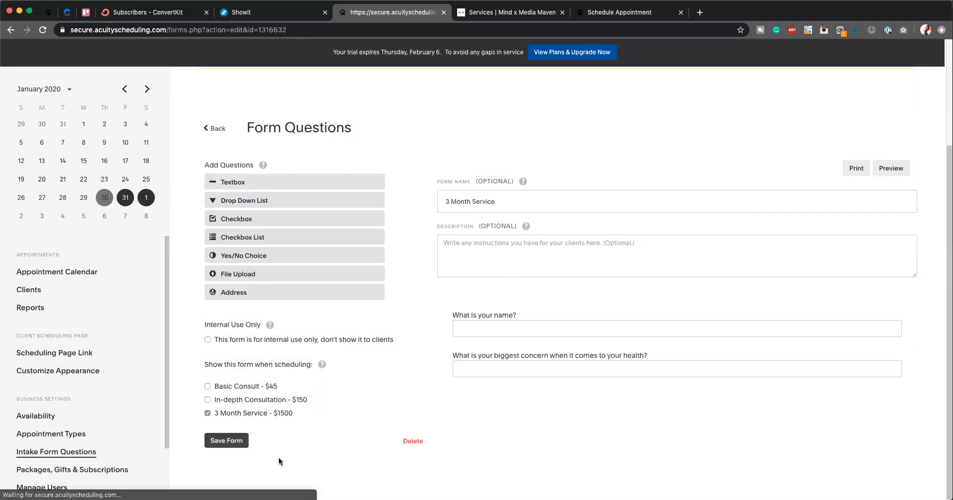
Return to the forms list and edit Basic Consultation - Prequestions.
left_click(226, 440)
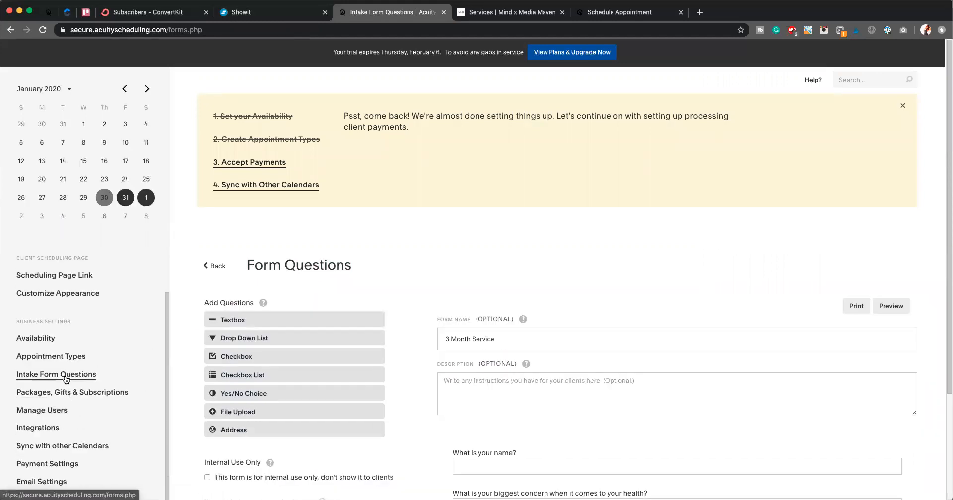
left_click(214, 265)
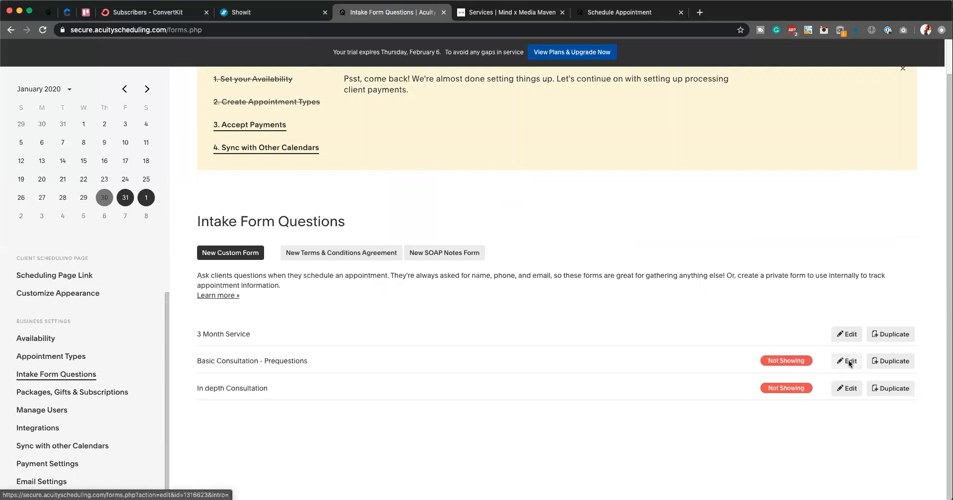
left_click(847, 361)
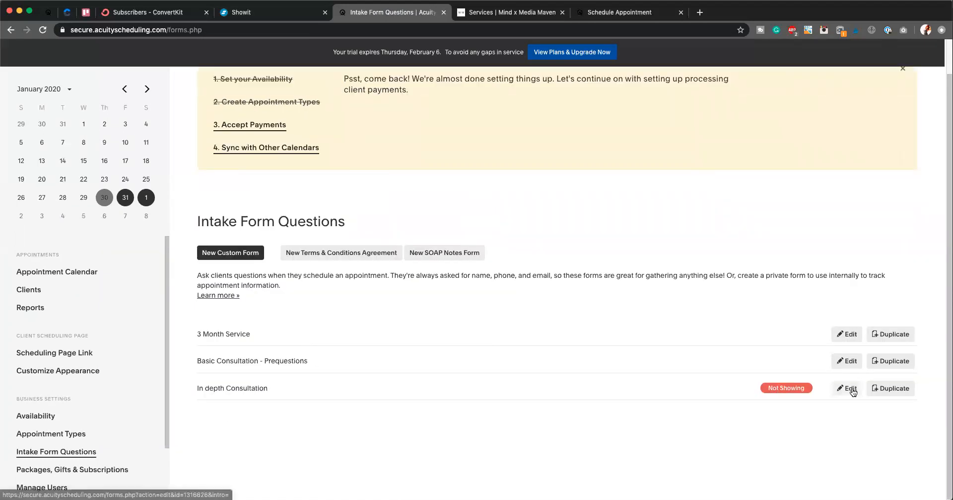
Show the In depth Consultation form for In-depth Consultation - $150 and save it.
left_click(847, 388)
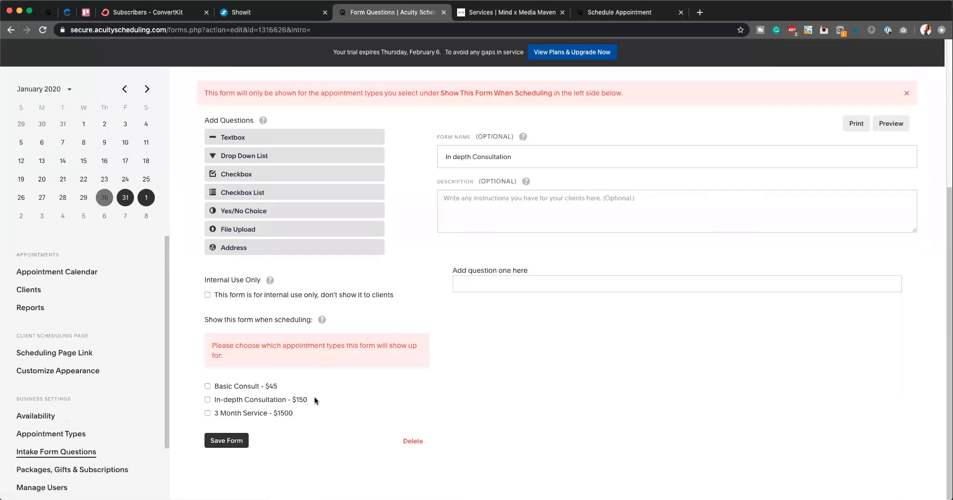
left_click(207, 399)
type("-")
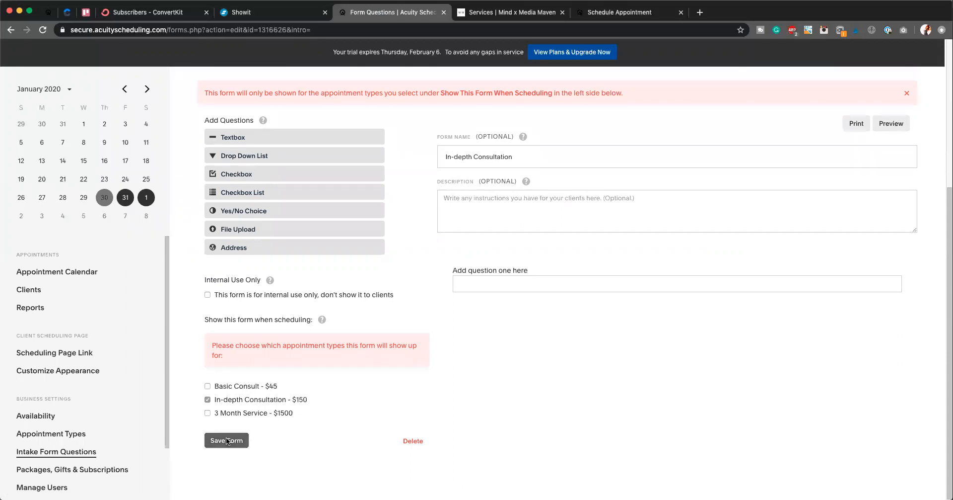
left_click(227, 440)
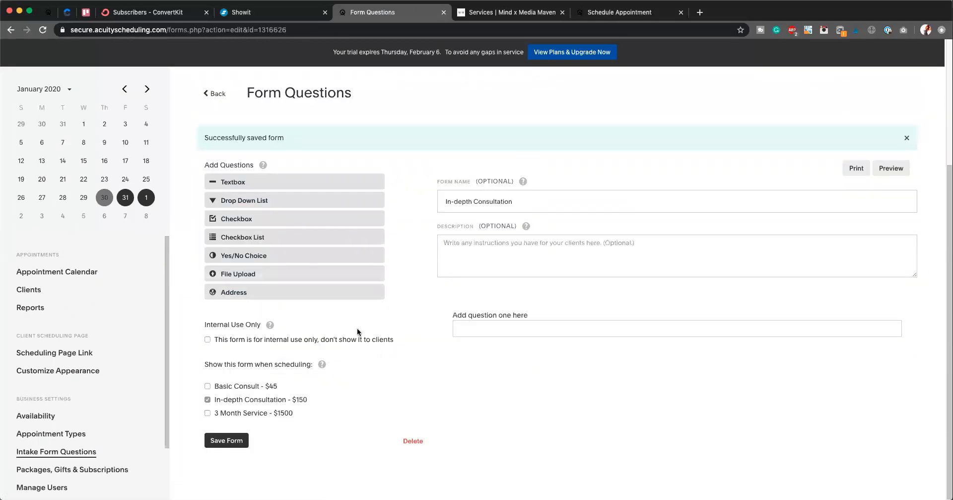
mouse_move(128, 427)
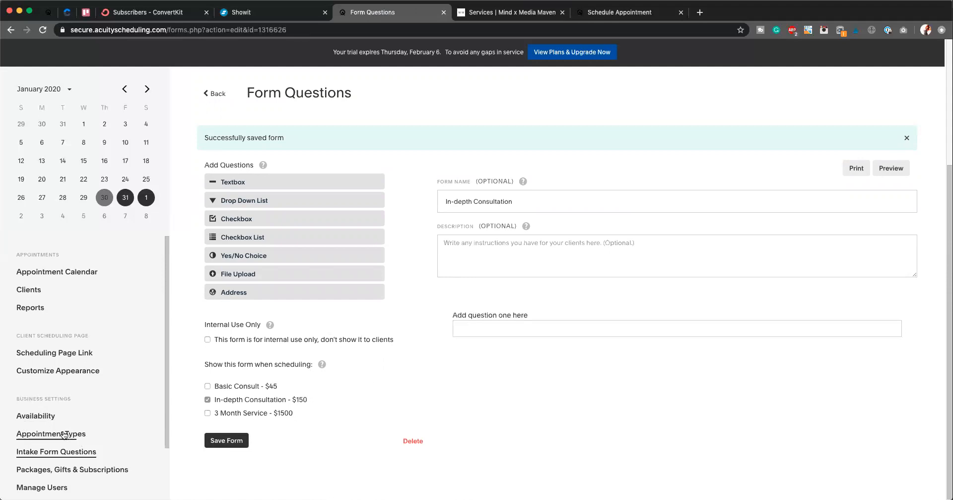
Go to Appointment Types and reveal Basic Consult - $45's direct scheduling link.
left_click(50, 434)
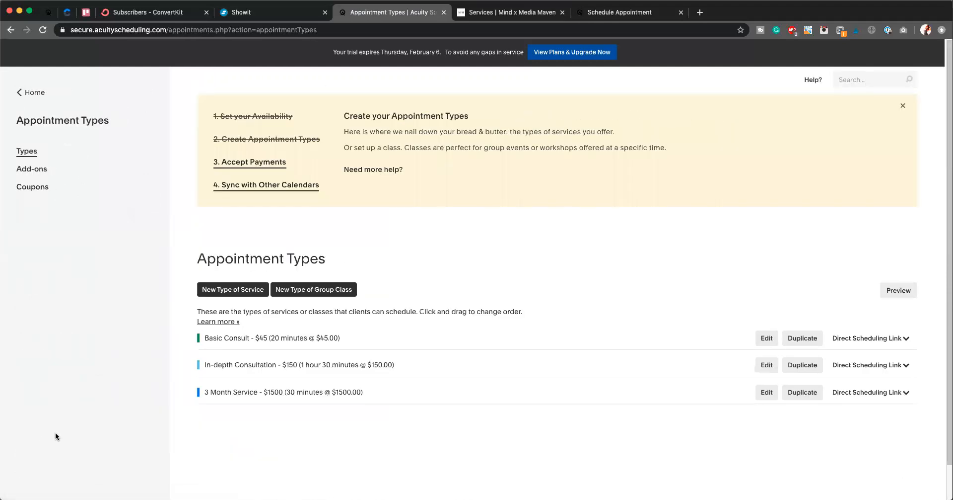
mouse_move(301, 331)
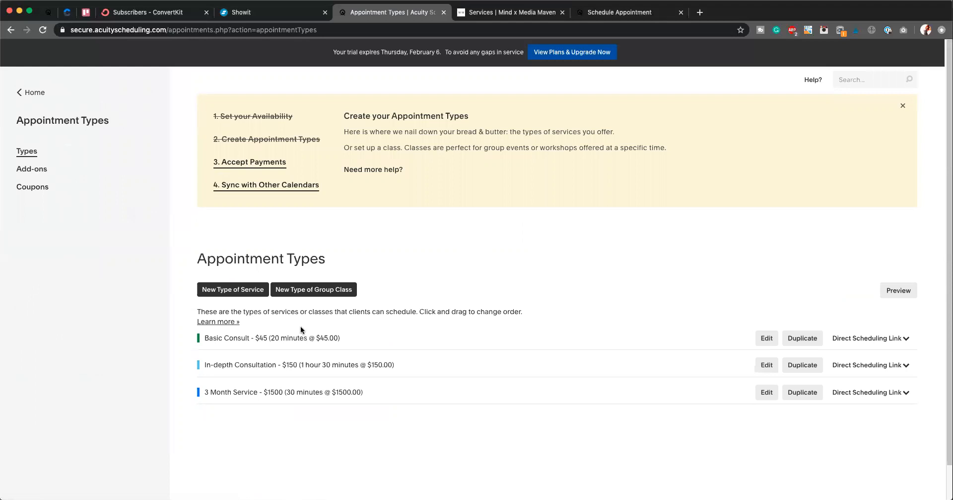
mouse_move(246, 339)
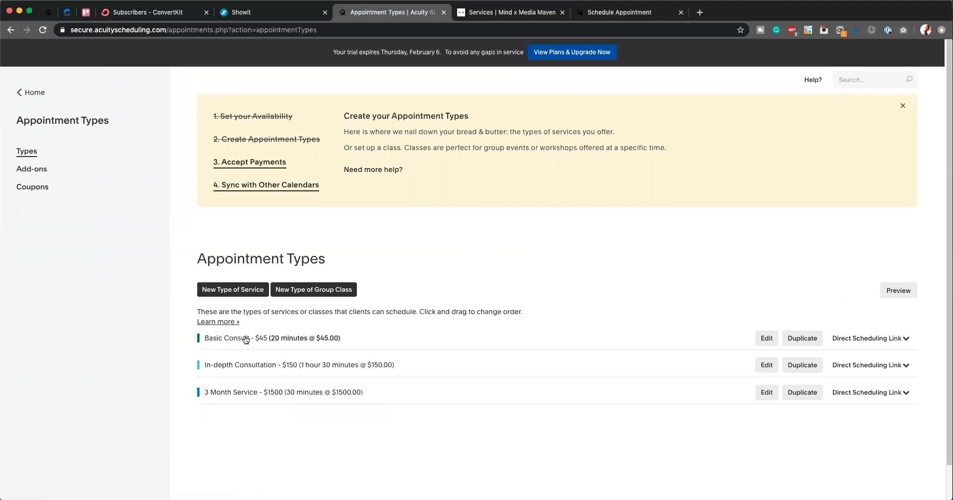
mouse_move(931, 330)
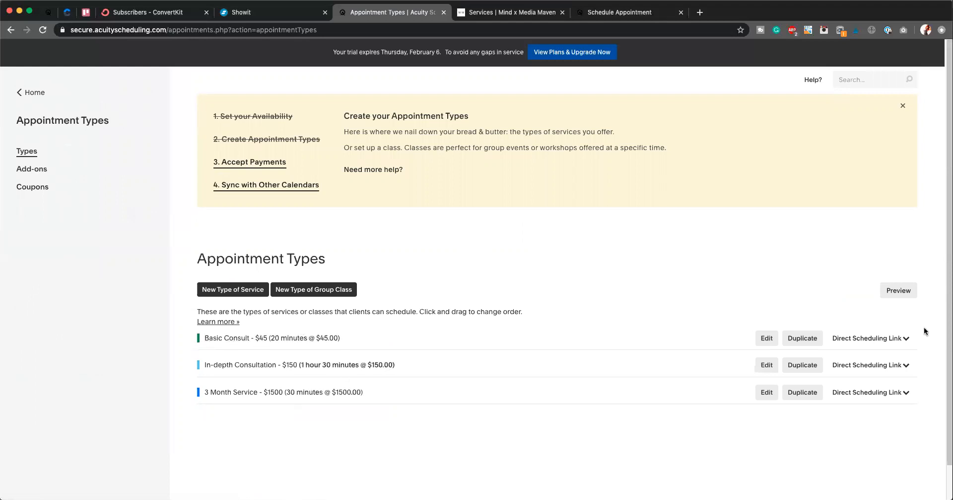
mouse_move(886, 341)
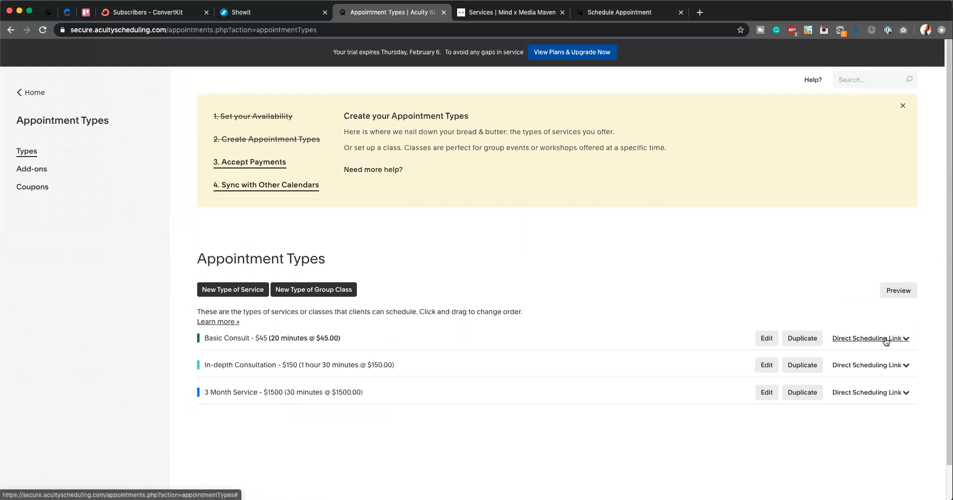
mouse_move(902, 342)
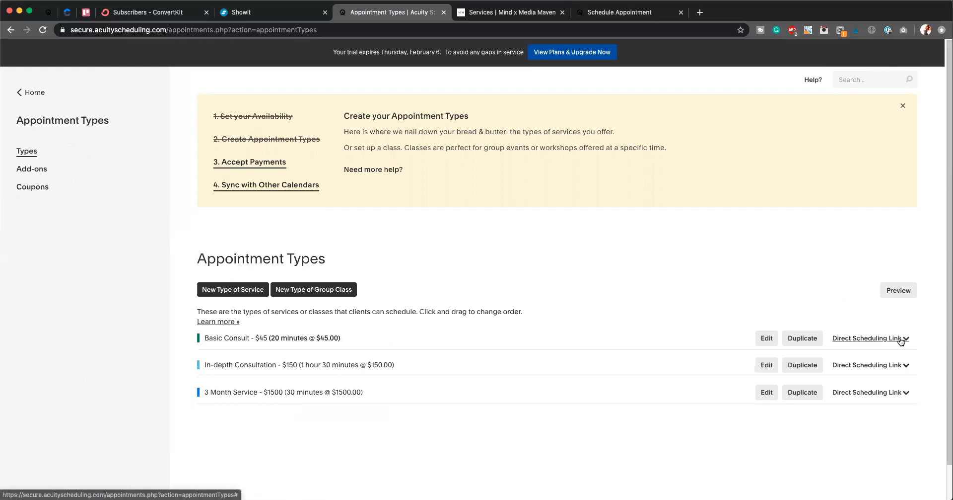
left_click(867, 337)
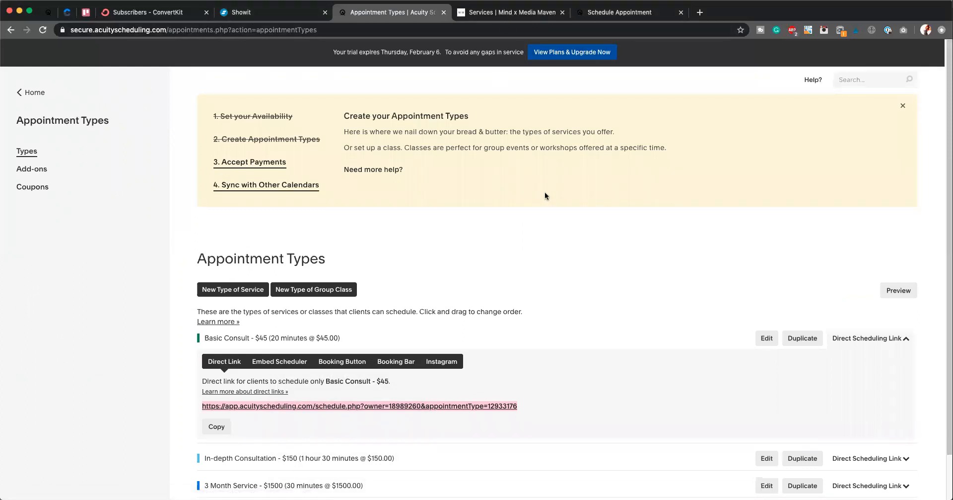
mouse_move(479, 346)
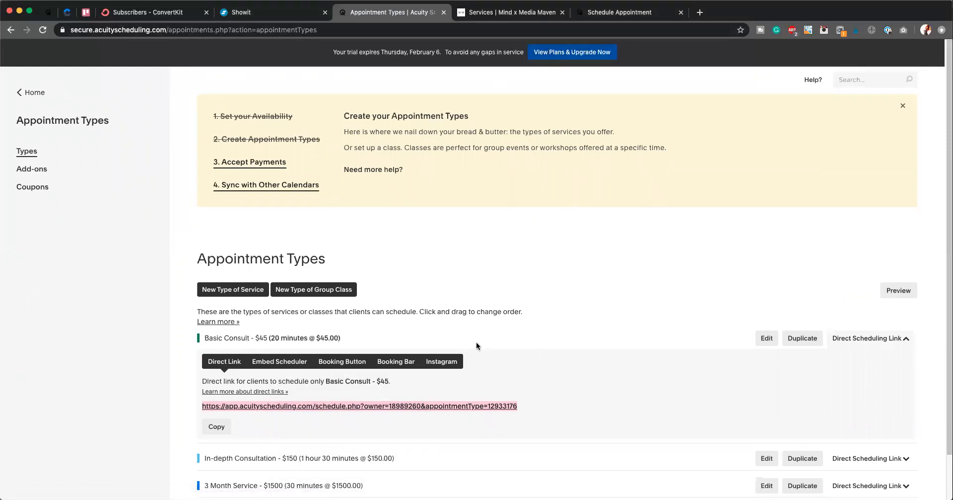
mouse_move(371, 381)
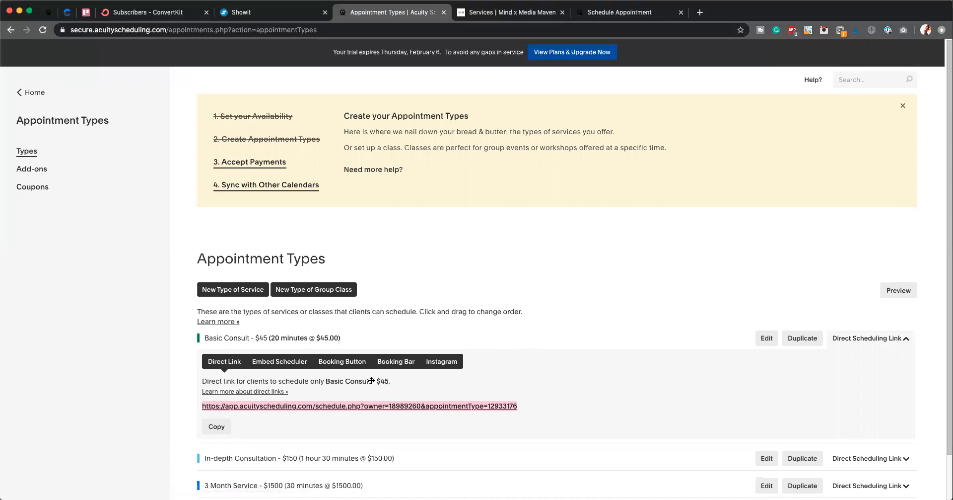
mouse_move(349, 411)
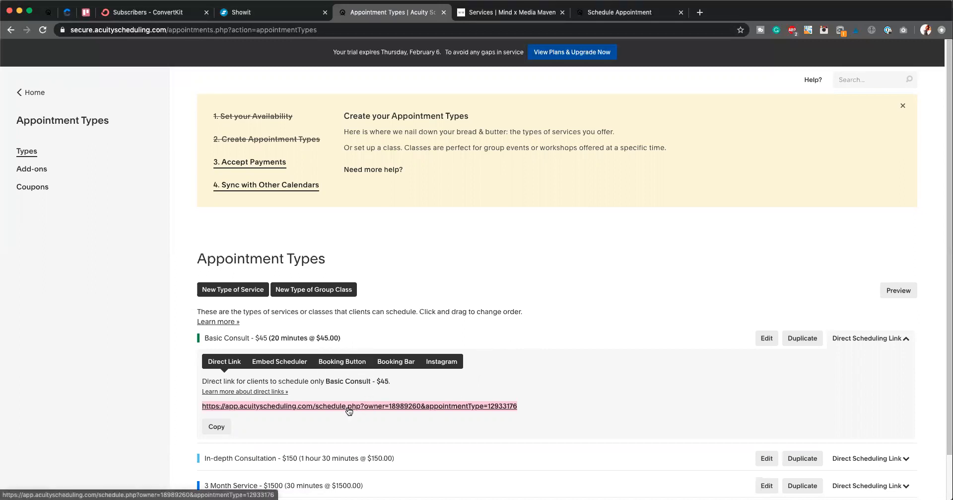
mouse_move(335, 410)
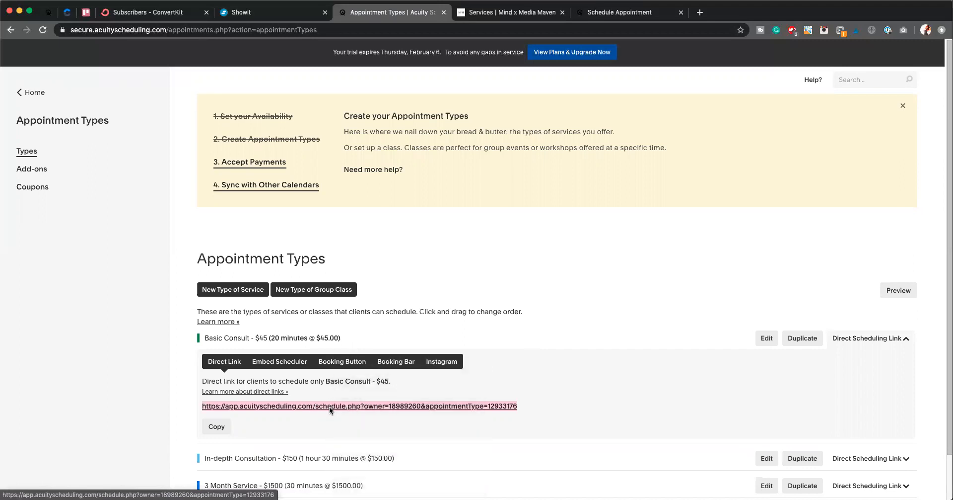
mouse_move(458, 385)
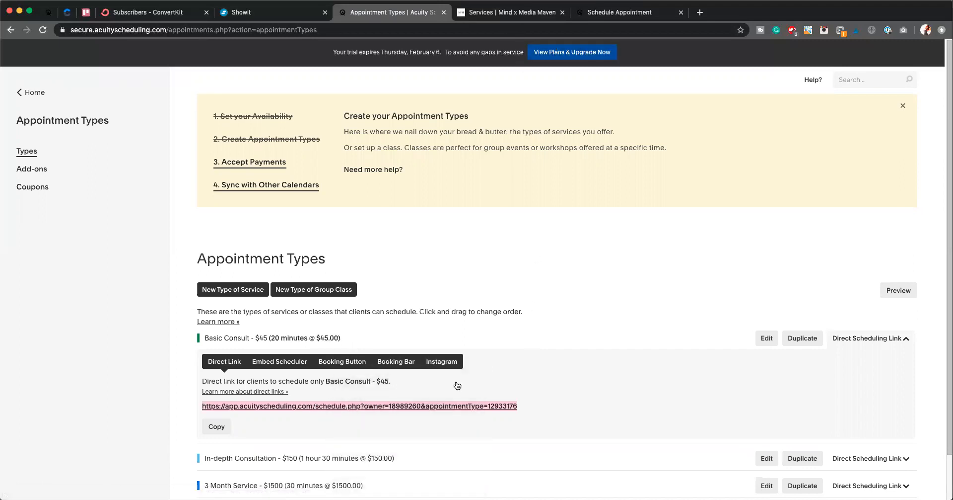
scroll("down", 3)
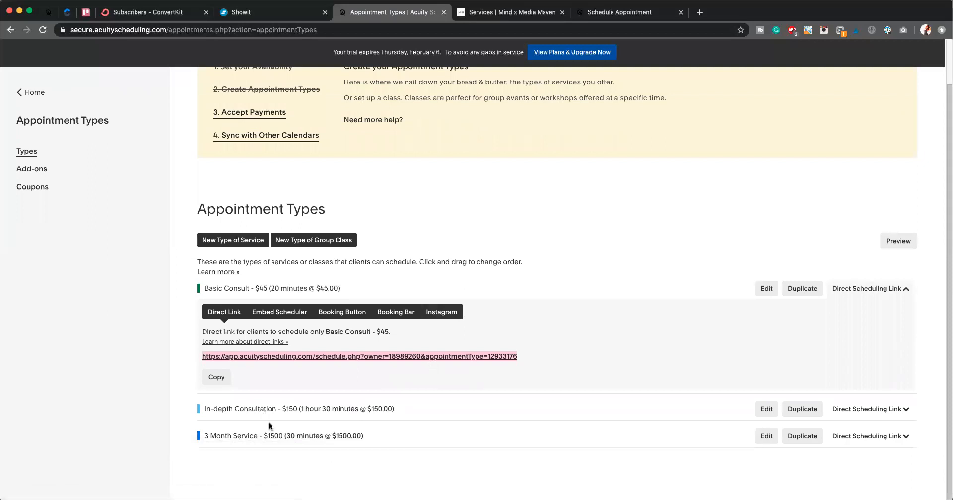
mouse_move(29, 94)
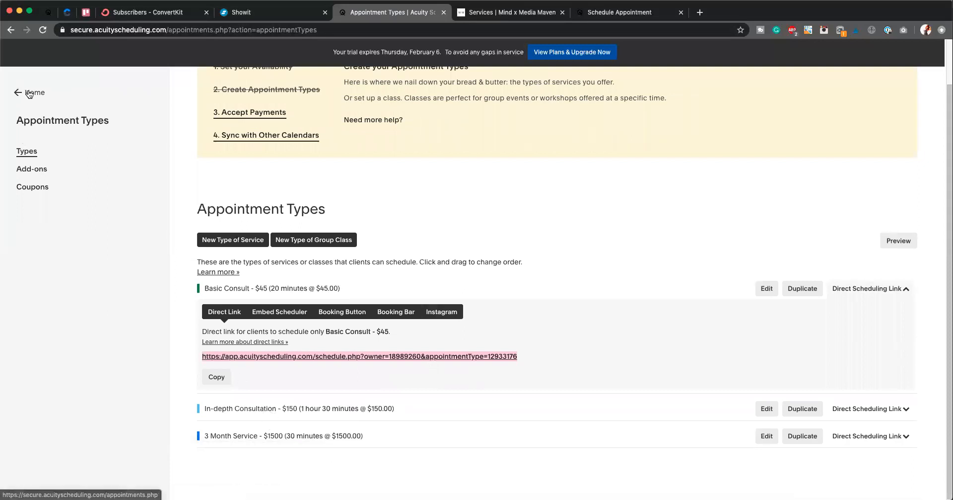
Leave Appointment Types and return to the Friday, January 31, 2020 calendar dashboard.
left_click(32, 93)
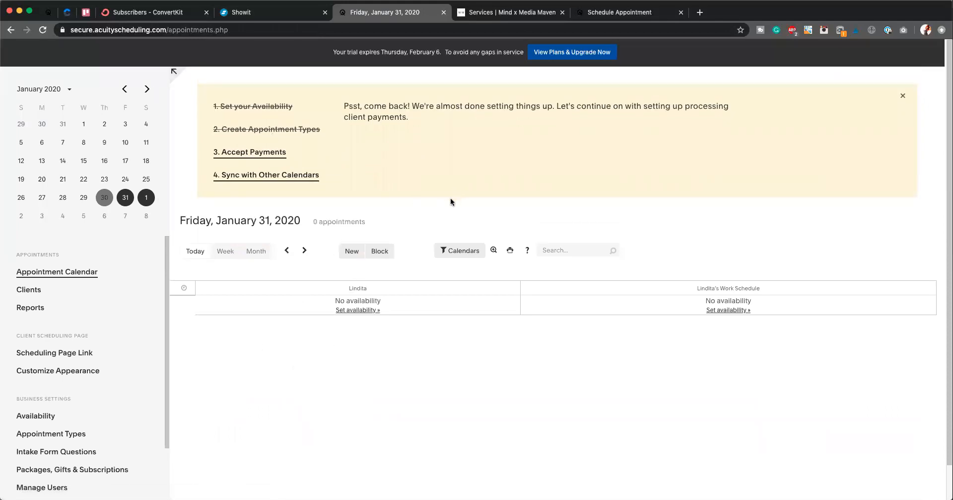
mouse_move(527, 15)
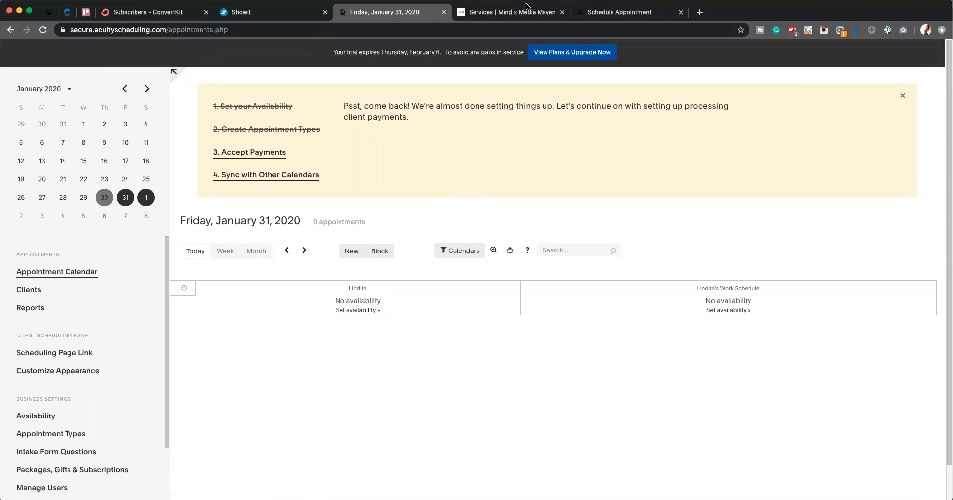
mouse_move(523, 10)
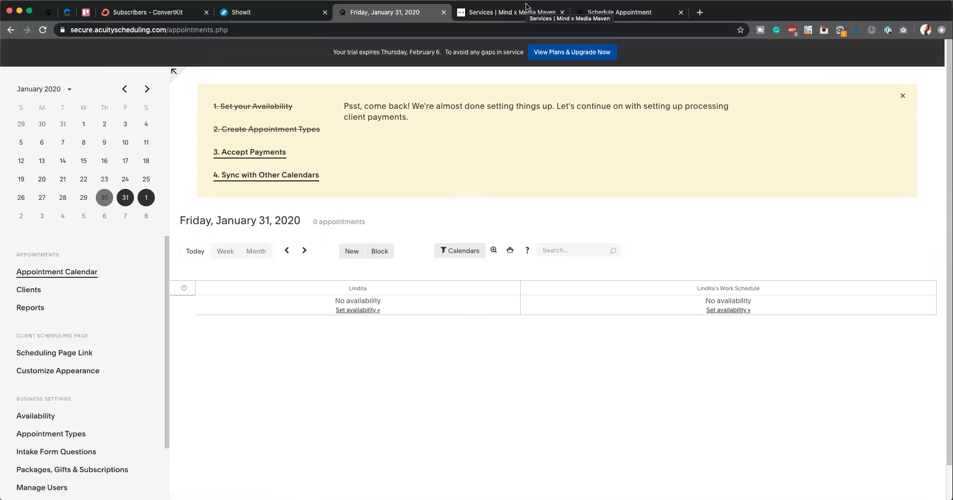